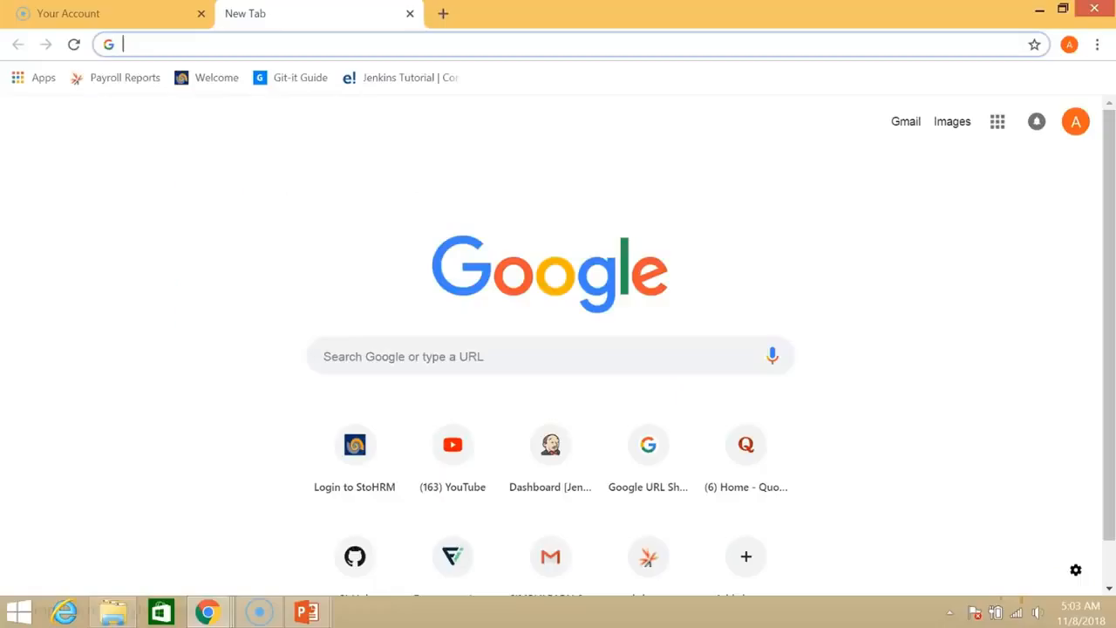
# - Search Google for 'download git for windows' and download Git 2.19.1 from git-scm
pyautogui.write('diw')
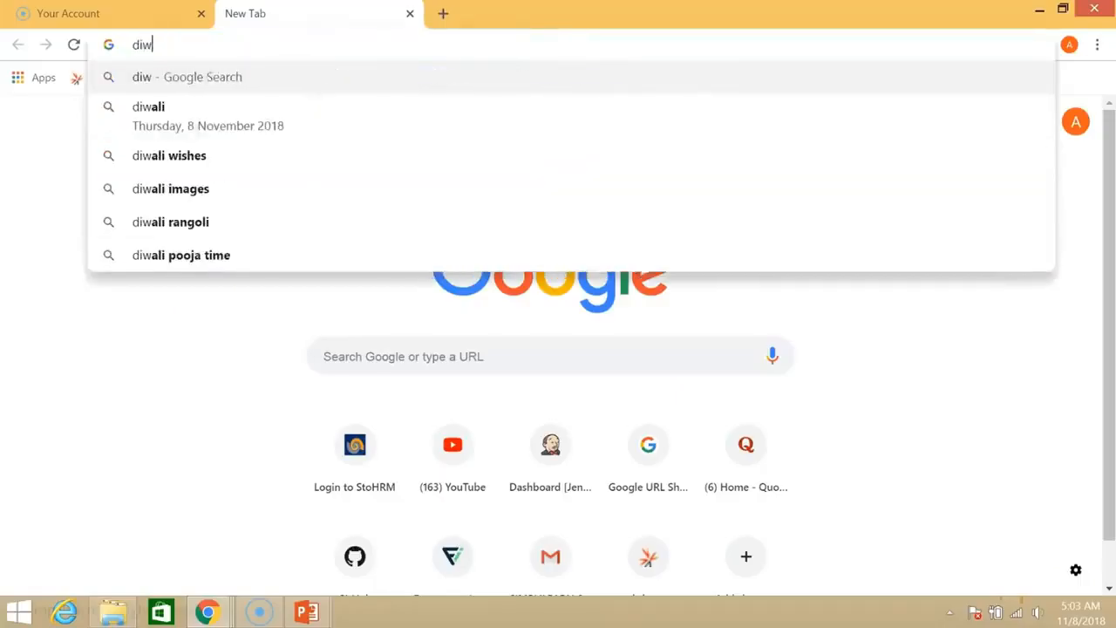
pyautogui.write('download git for windows')
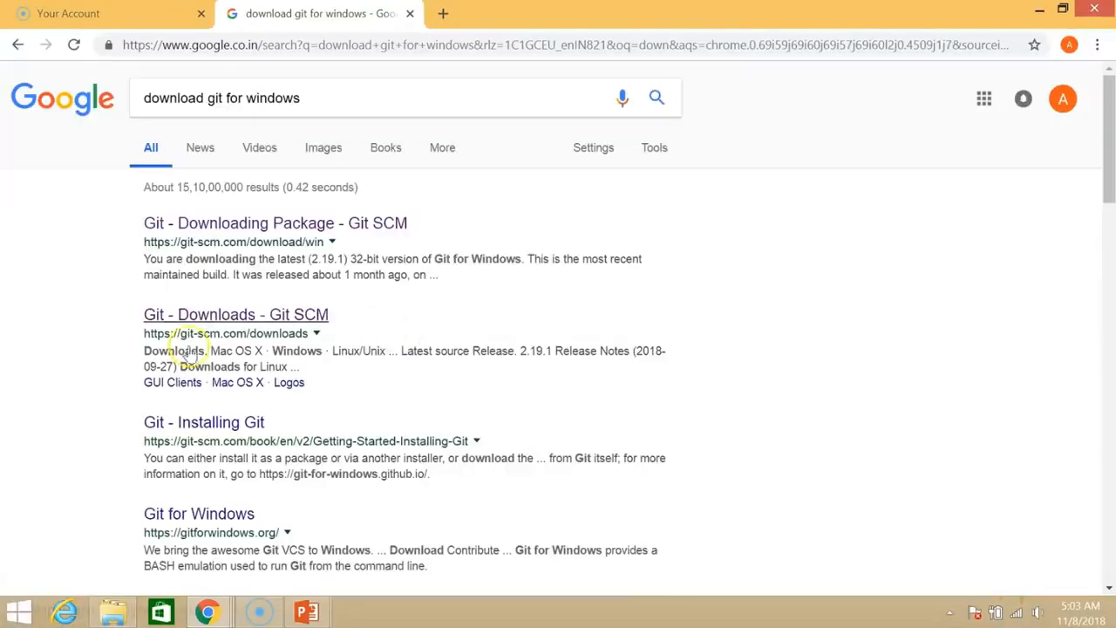
pyautogui.click(236, 314)
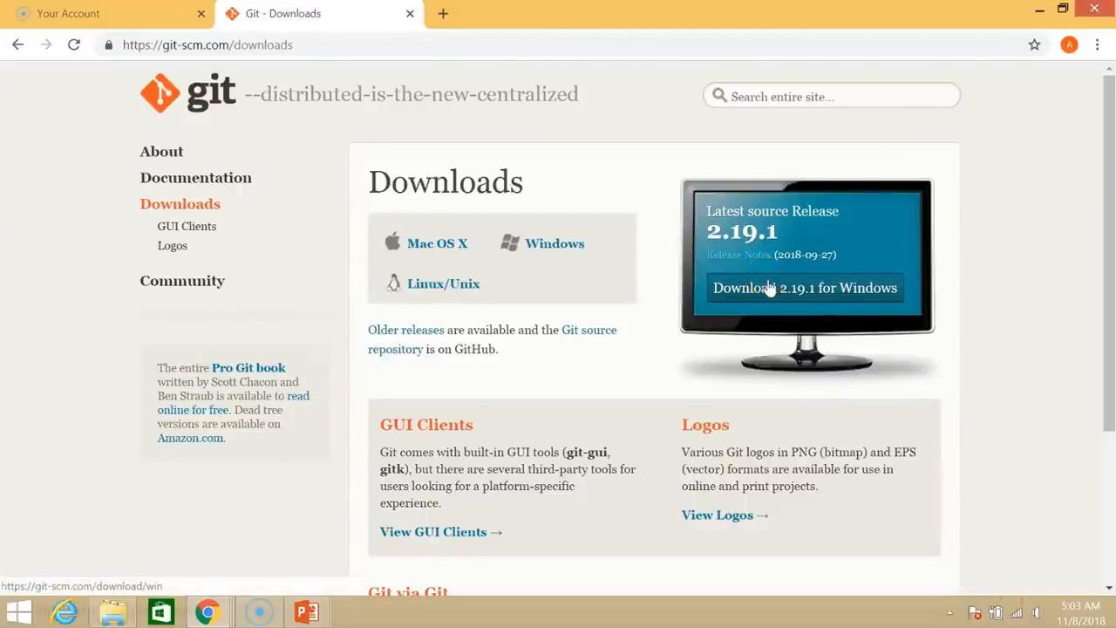
pyautogui.click(804, 288)
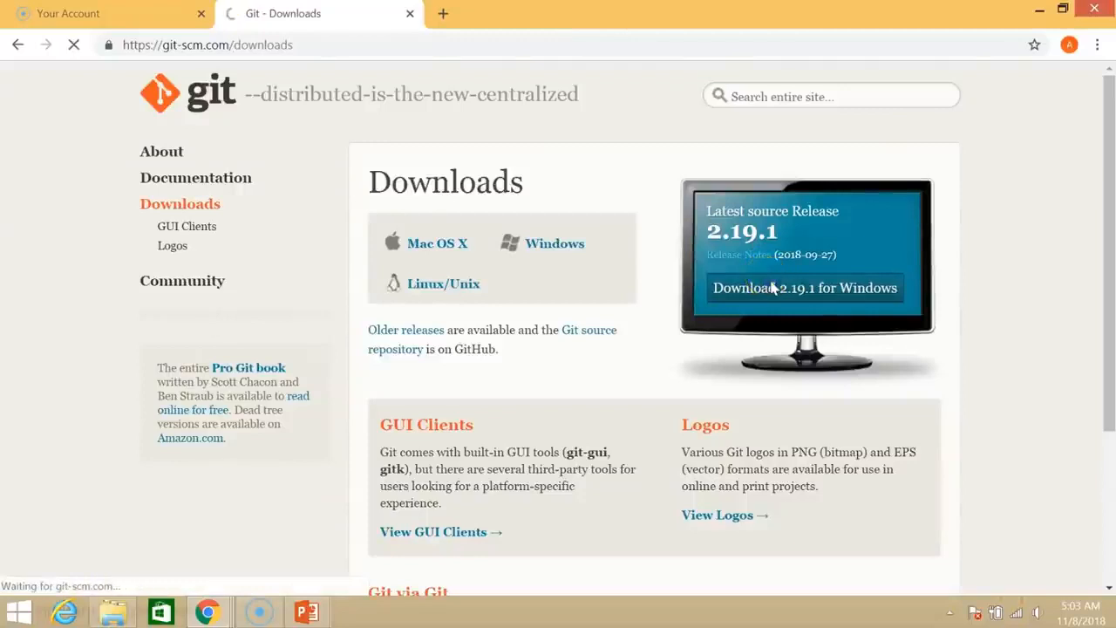
pyautogui.click(804, 288)
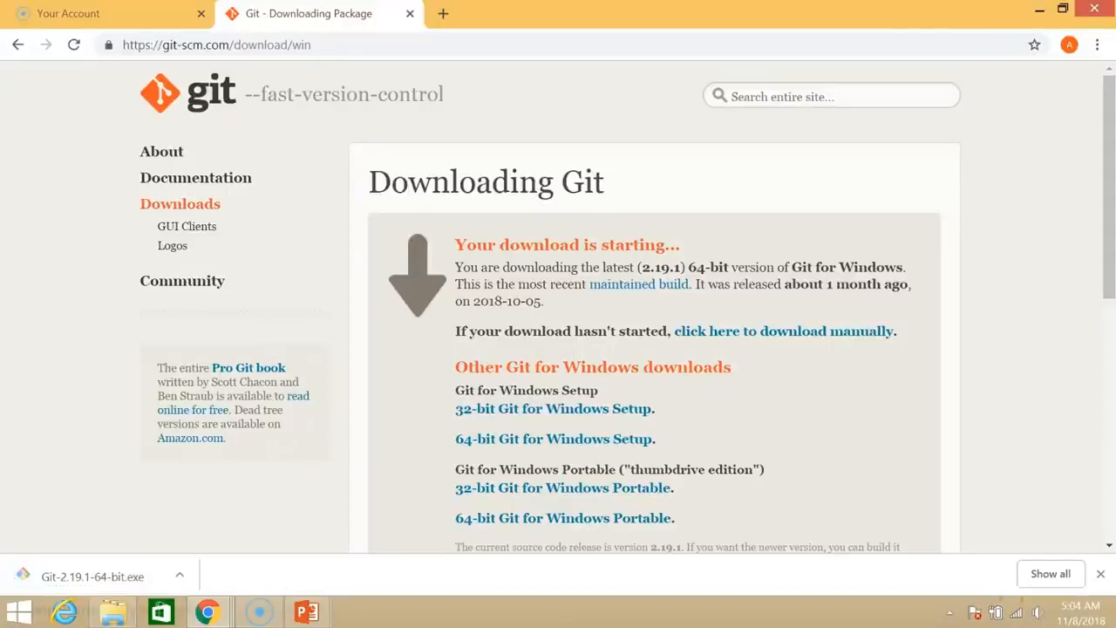
# - Run the Git installer with the default folder, adding Quick Launch and desktop icons
pyautogui.click(92, 576)
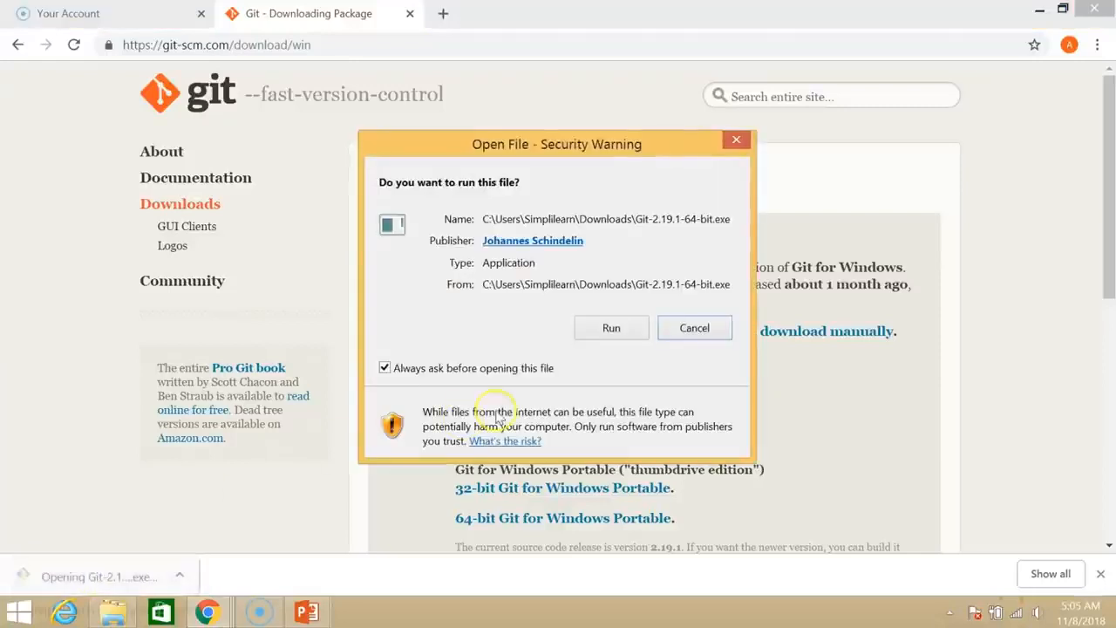
pyautogui.click(612, 328)
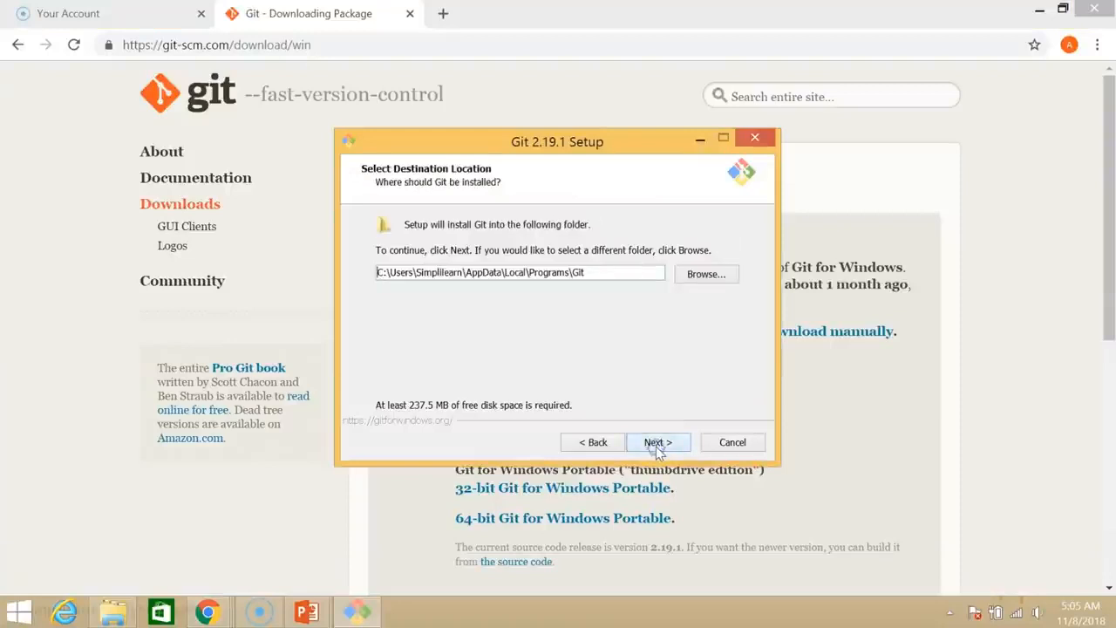
pyautogui.click(658, 442)
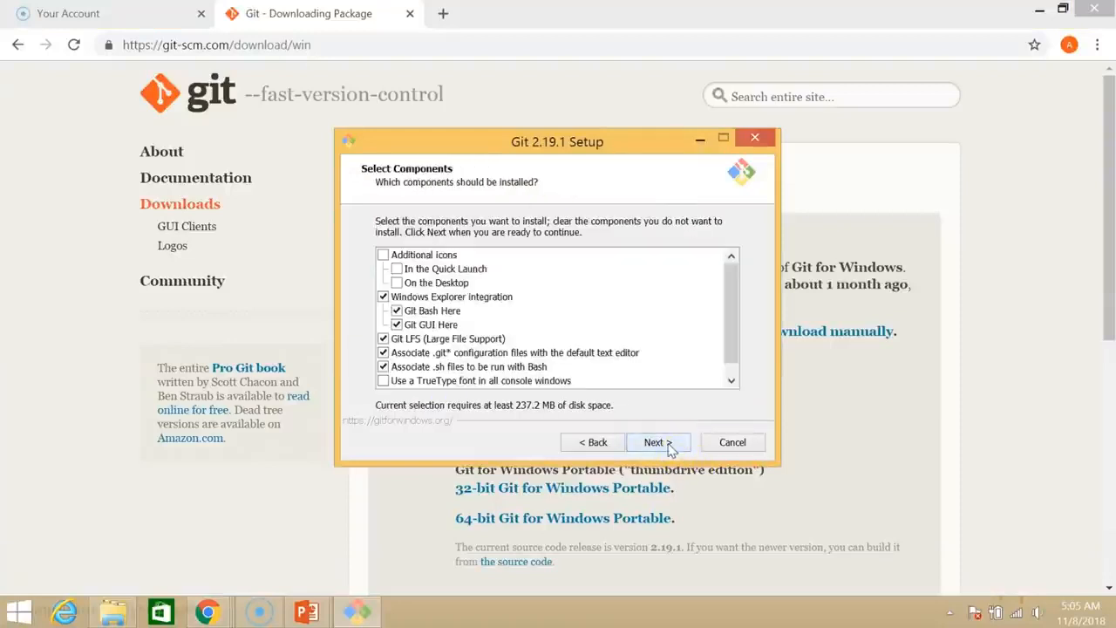
pyautogui.click(398, 269)
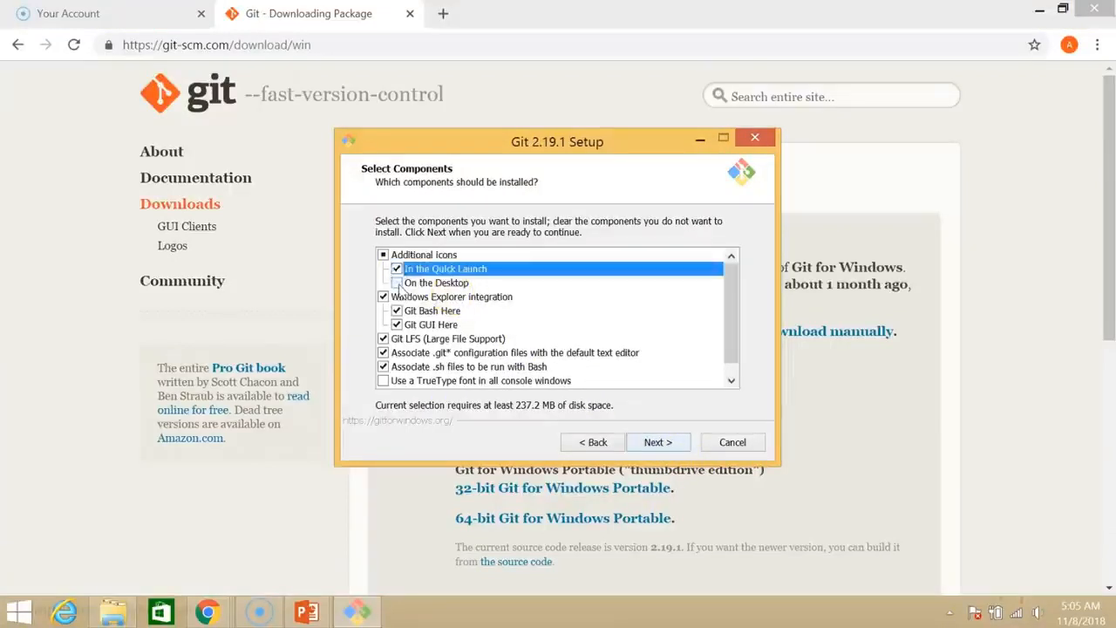
pyautogui.click(398, 282)
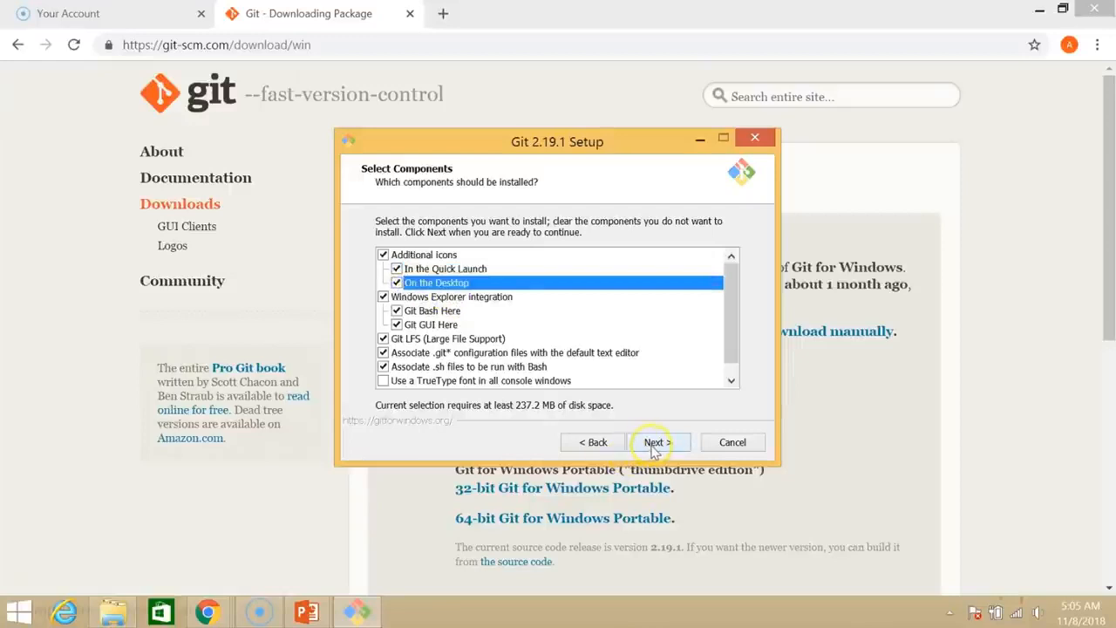
pyautogui.click(658, 443)
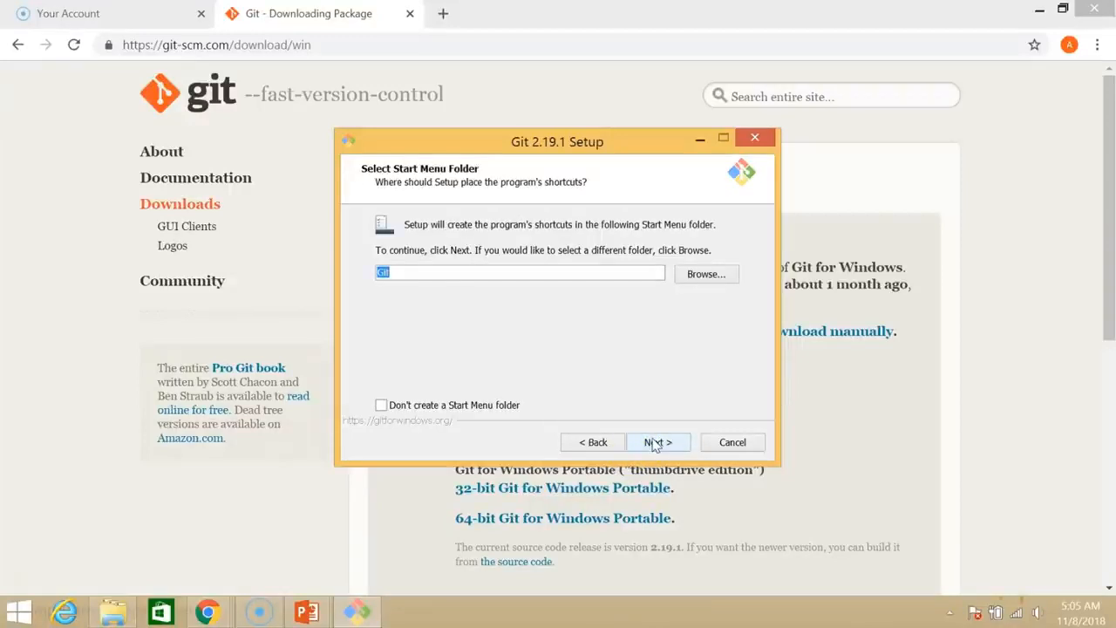
# - Keep the default Start Menu, PATH, line-ending and caching options, install, and skip release notes
pyautogui.click(658, 442)
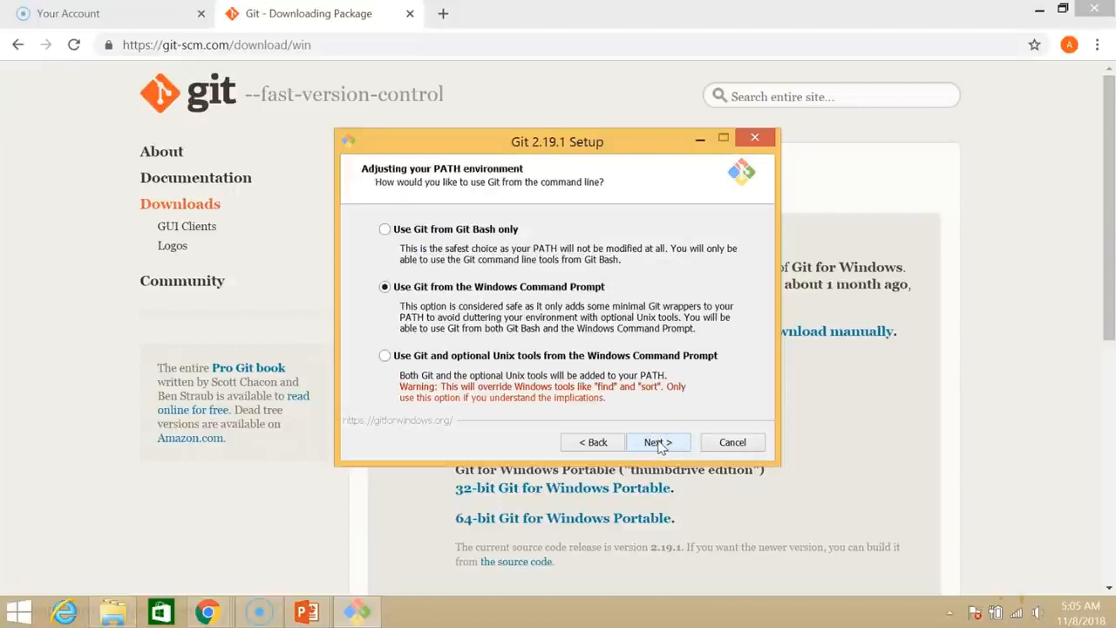
pyautogui.click(658, 442)
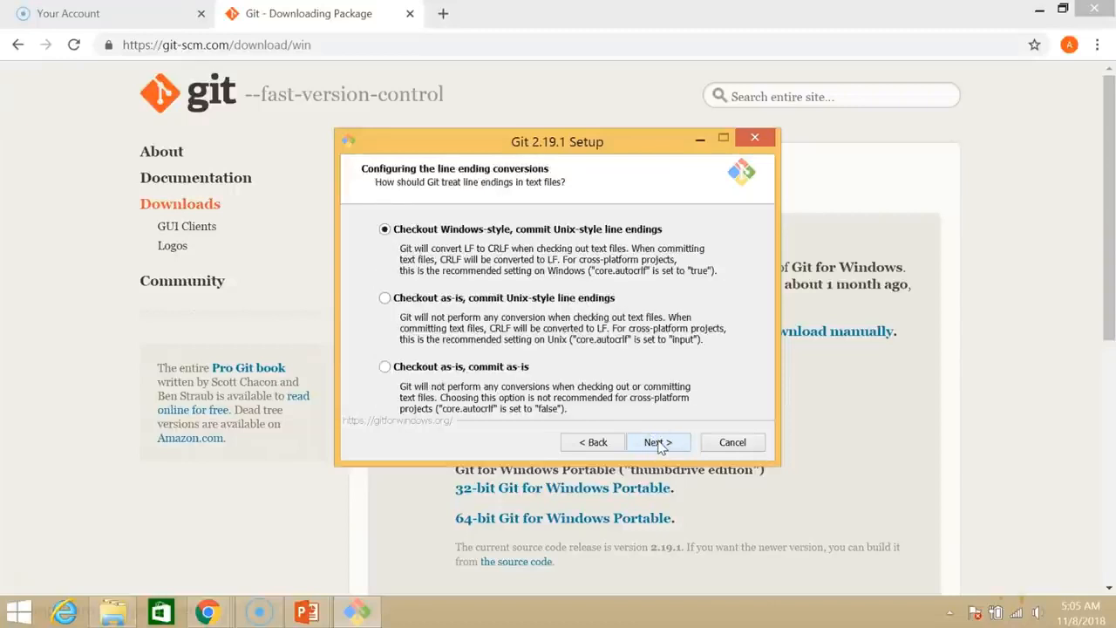
pyautogui.click(657, 442)
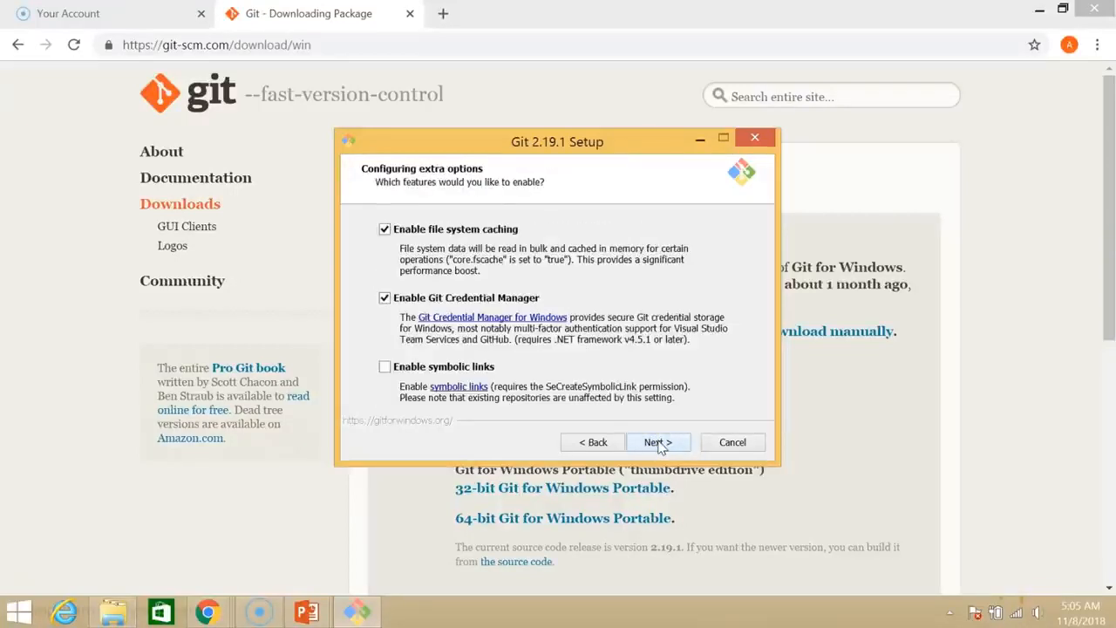
pyautogui.click(657, 442)
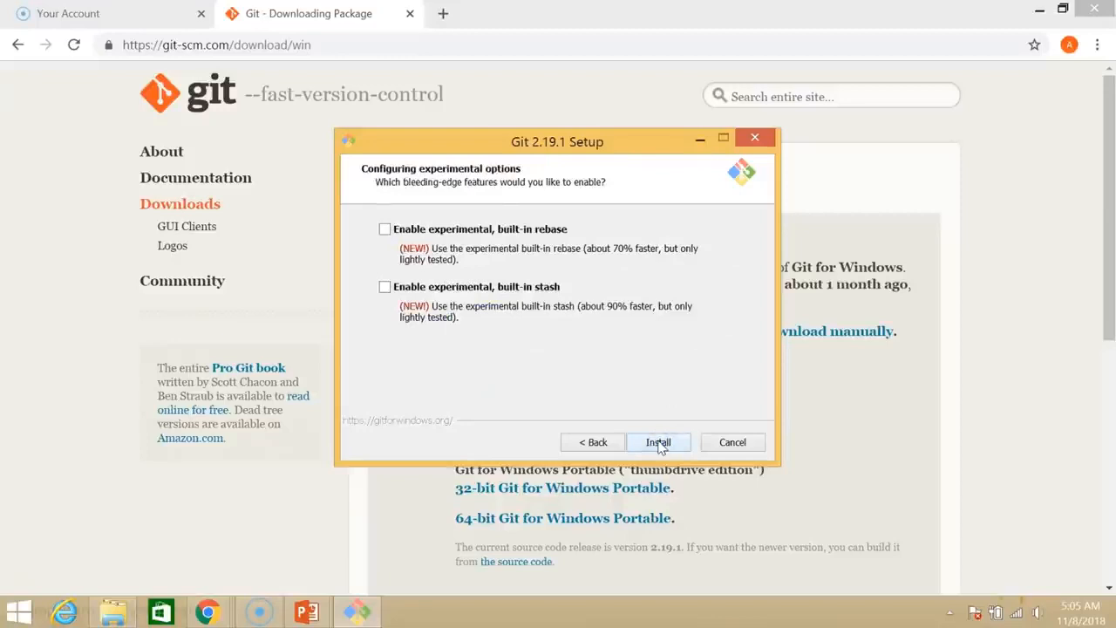
pyautogui.click(658, 442)
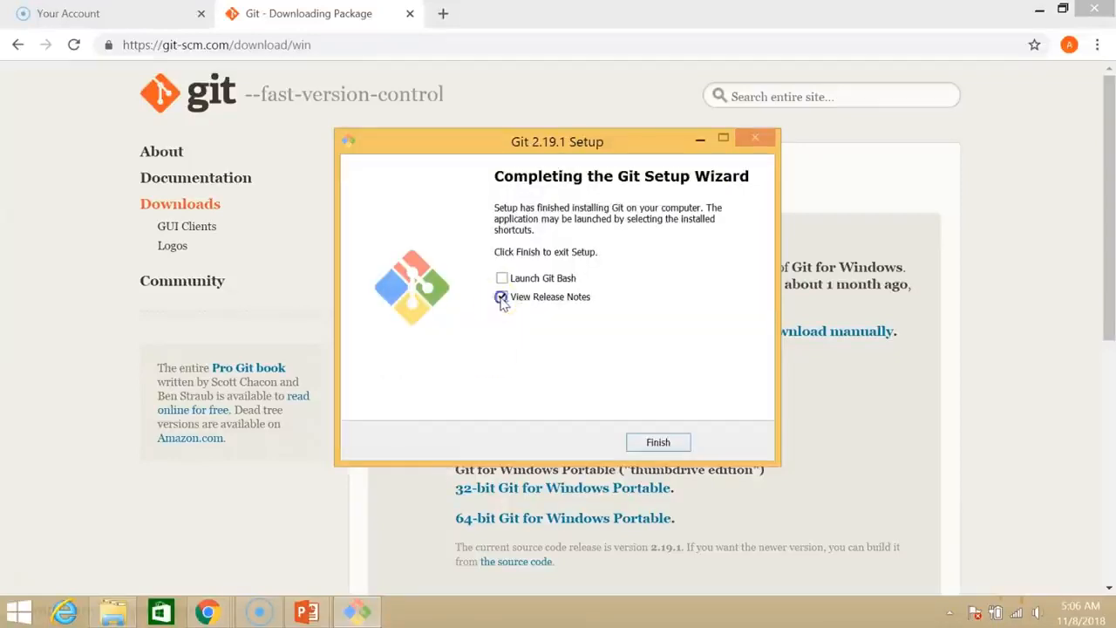
pyautogui.click(502, 278)
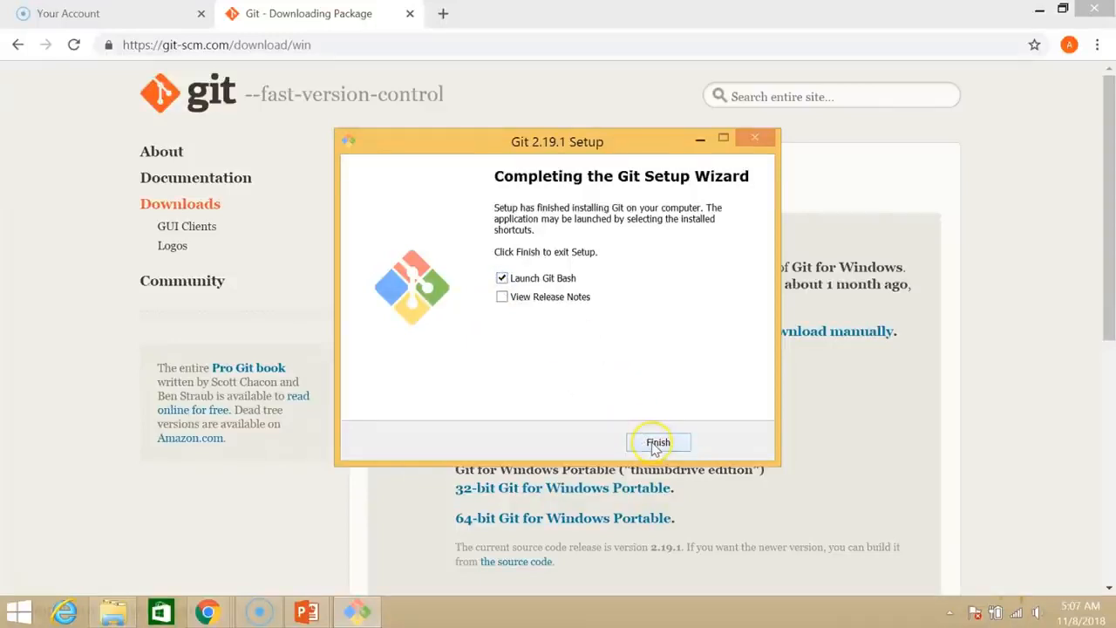
# - Launch Git Bash full-screen and run git --version, showing 2.19.1.windows.1
pyautogui.click(659, 442)
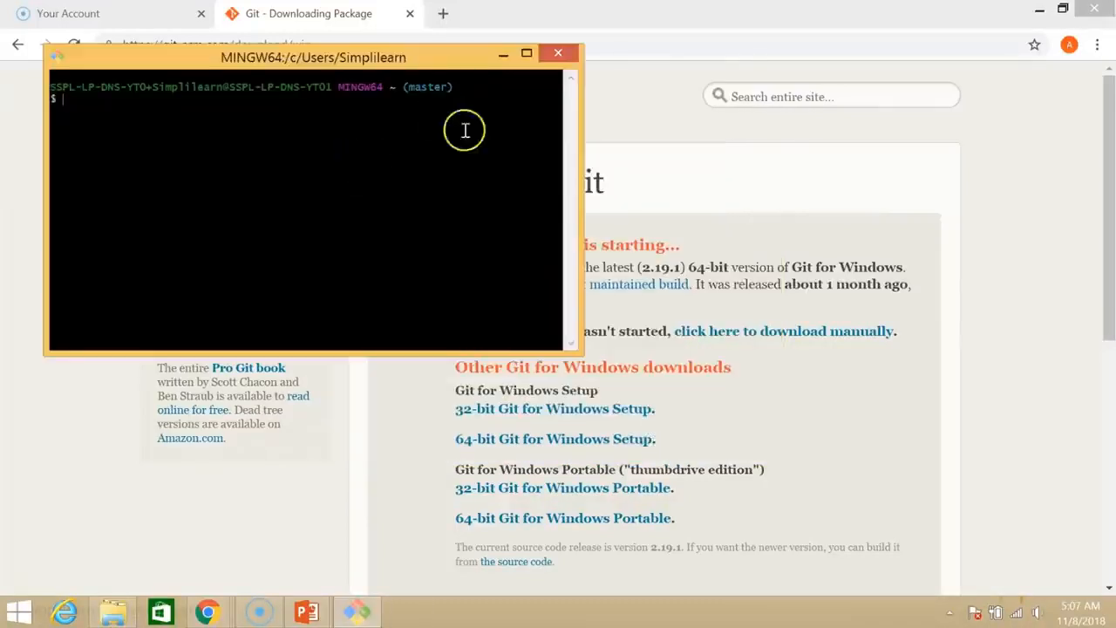
pyautogui.moveTo(527, 54)
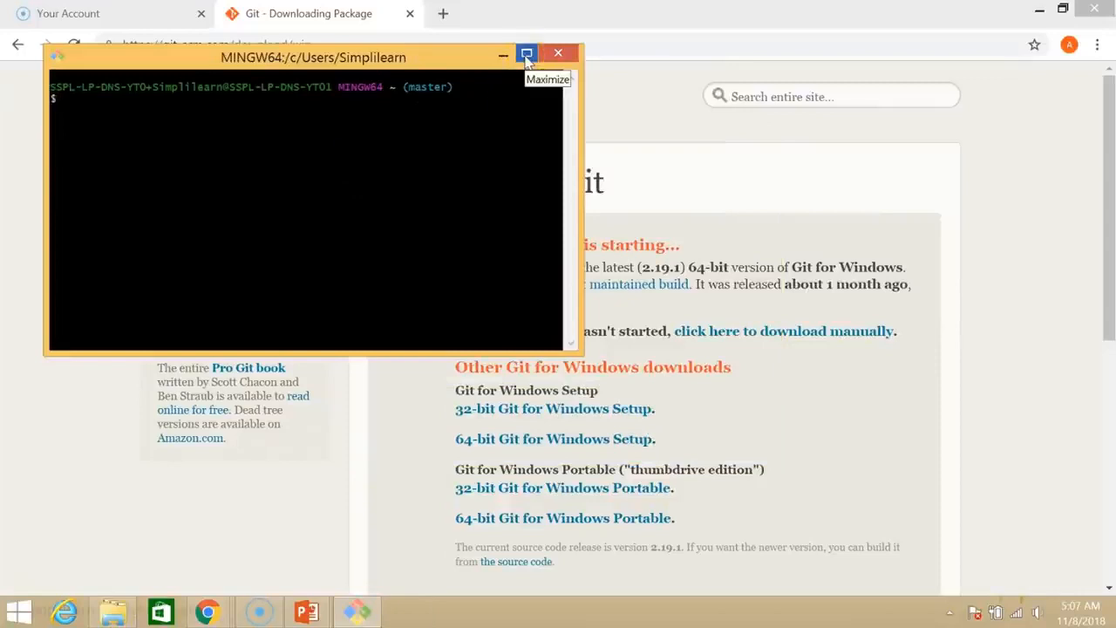
pyautogui.click(527, 53)
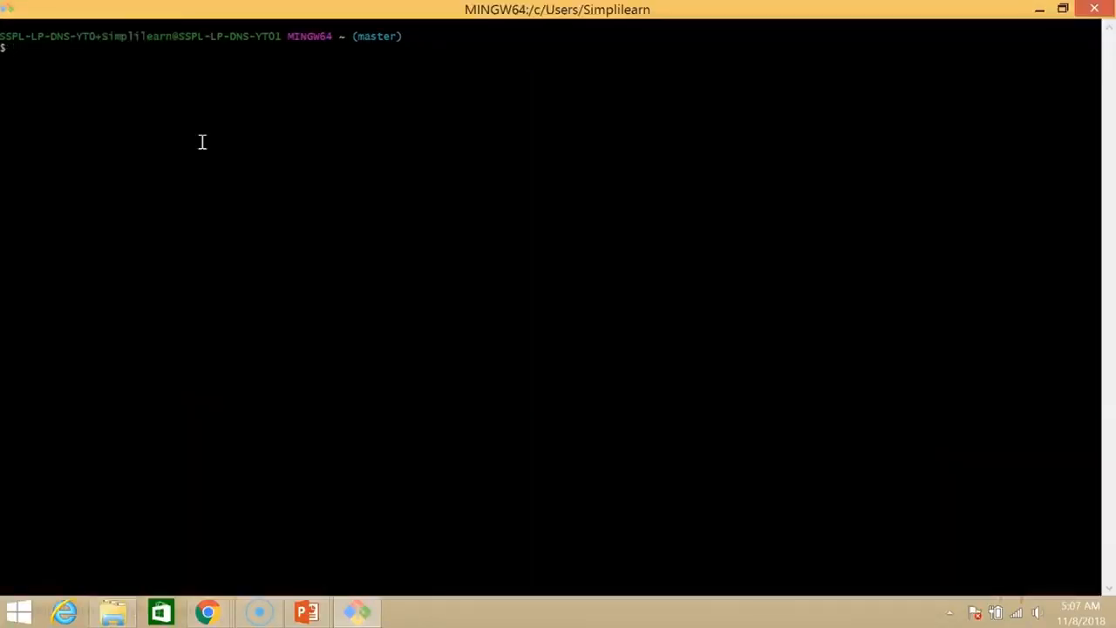
pyautogui.write('git --')
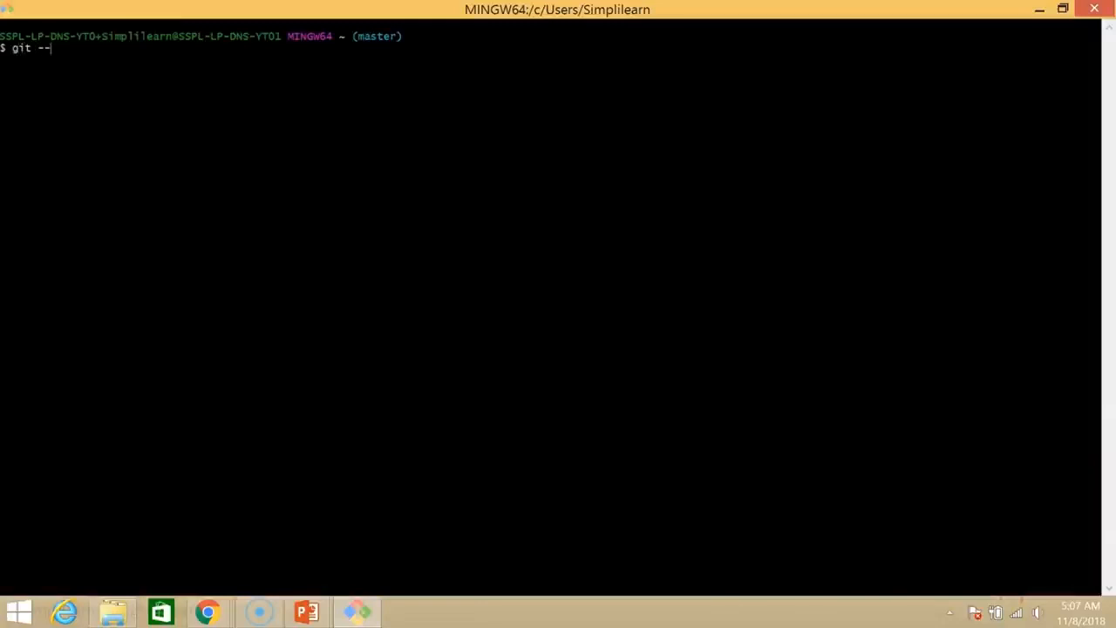
pyautogui.write('version')
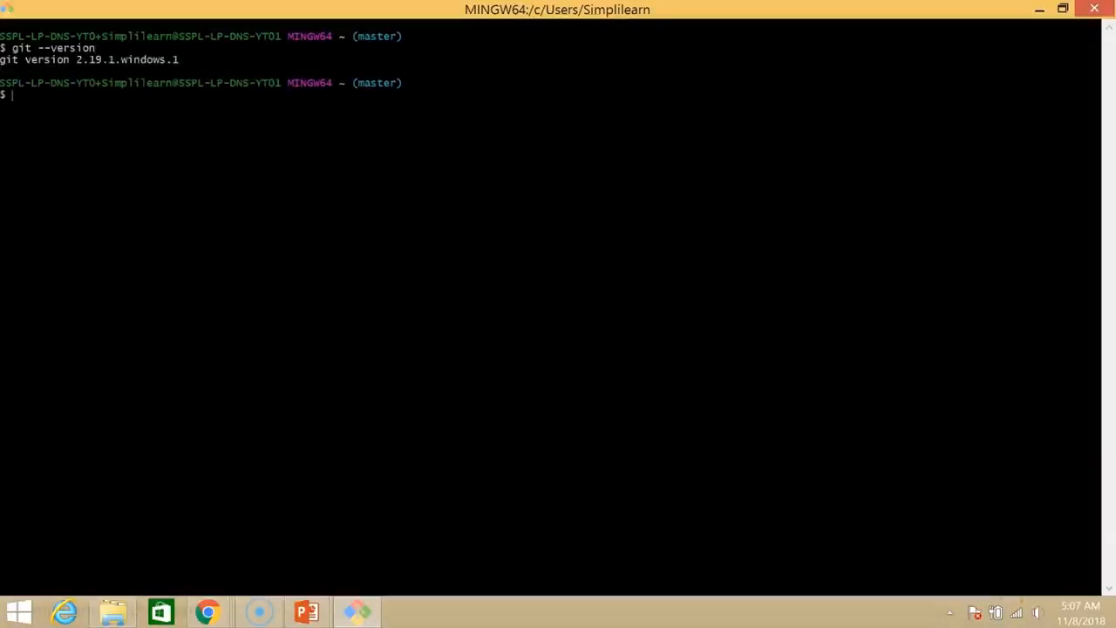
pyautogui.moveTo(96, 74)
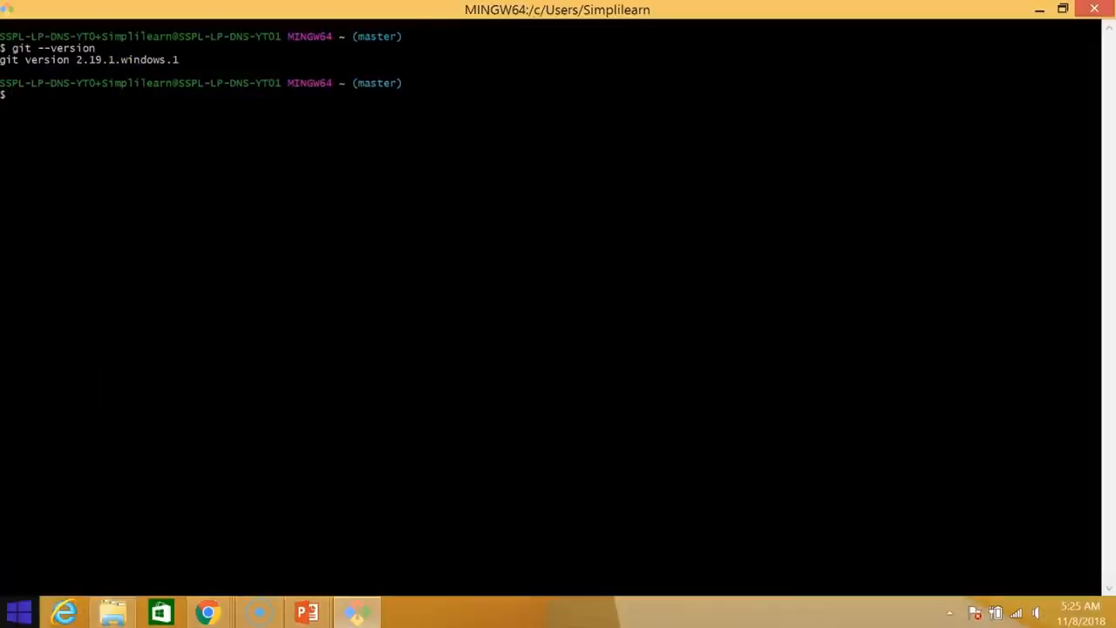
# - Run git help config and scroll through the git-config manual in Chrome
pyautogui.write('git')
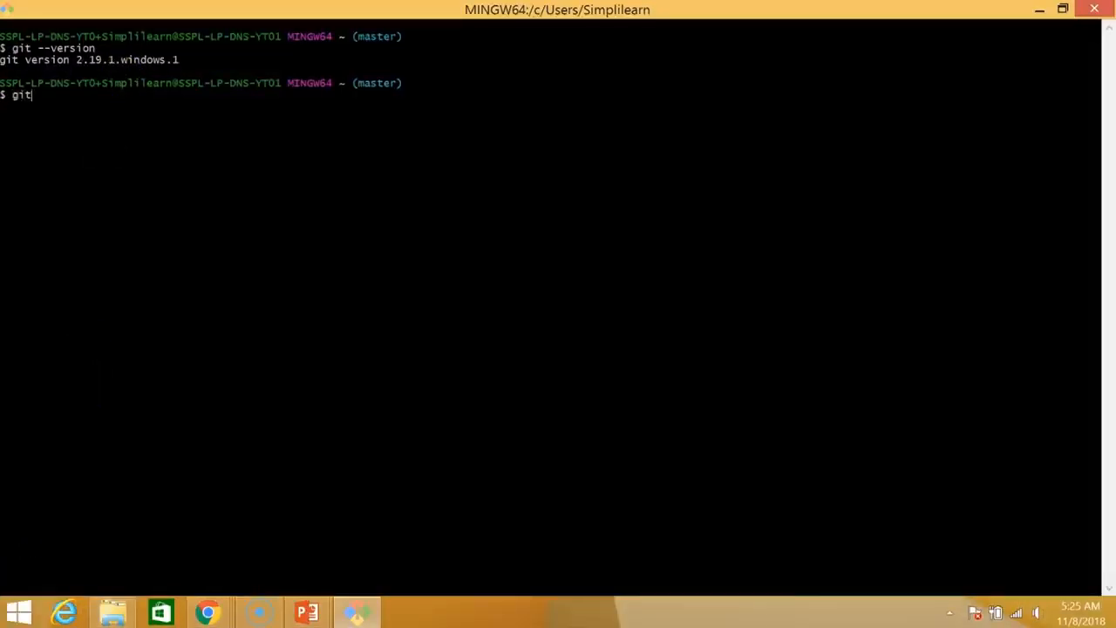
pyautogui.write('help co')
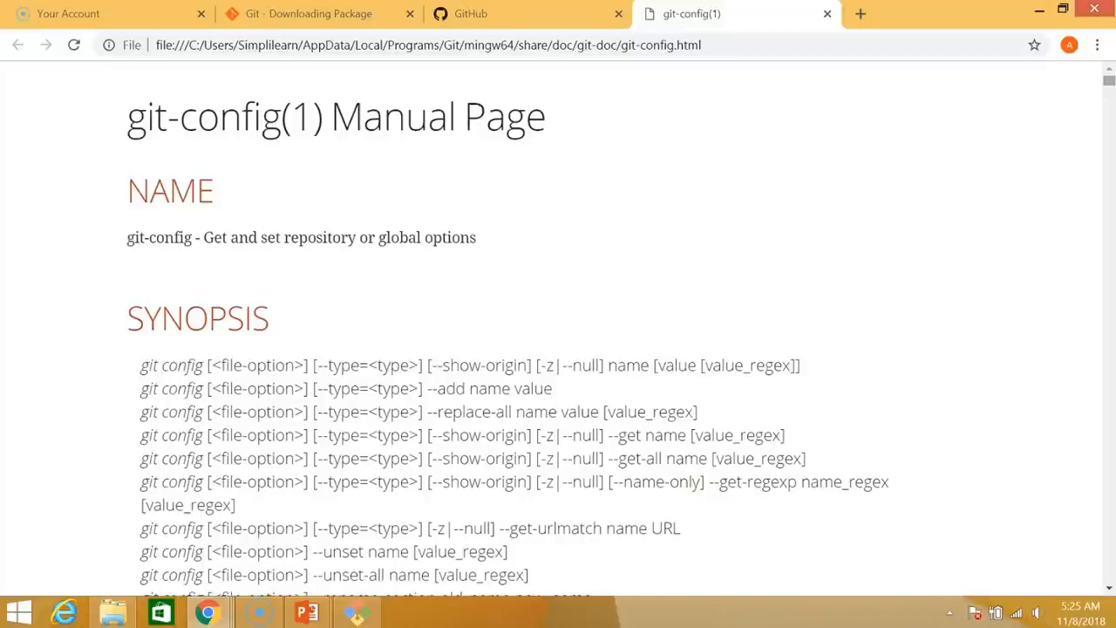
pyautogui.scroll(-3)
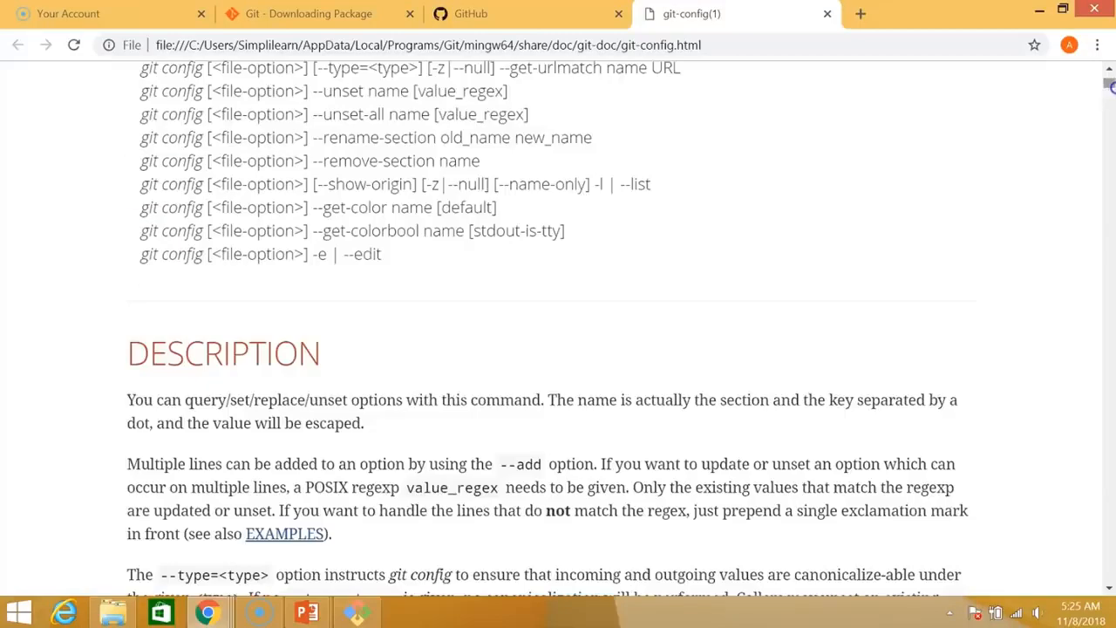
pyautogui.scroll(-3)
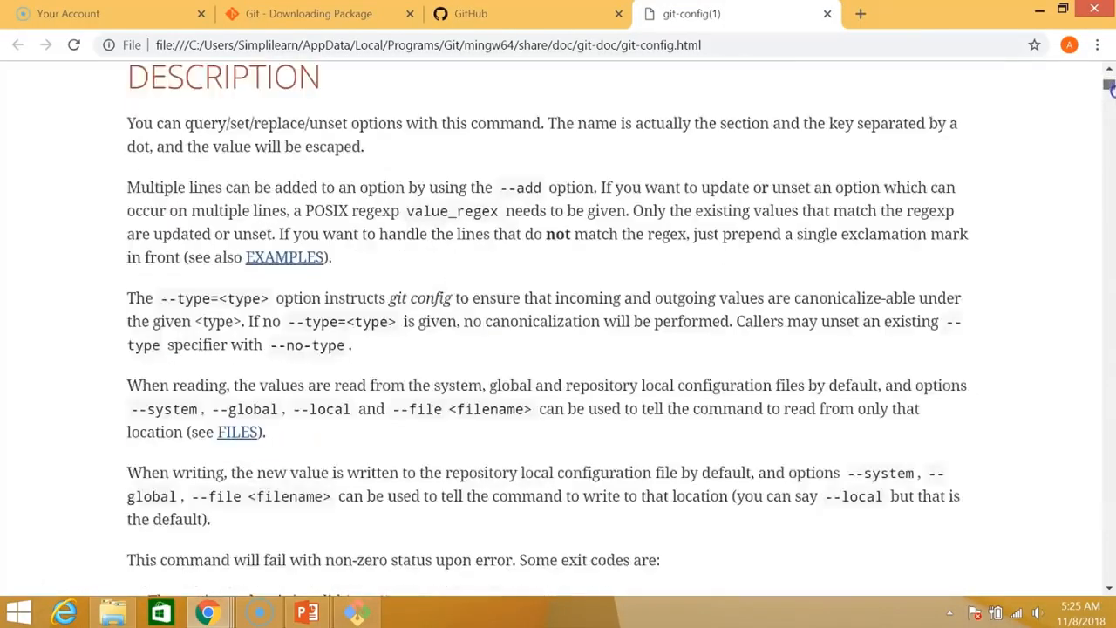
pyautogui.scroll(-3)
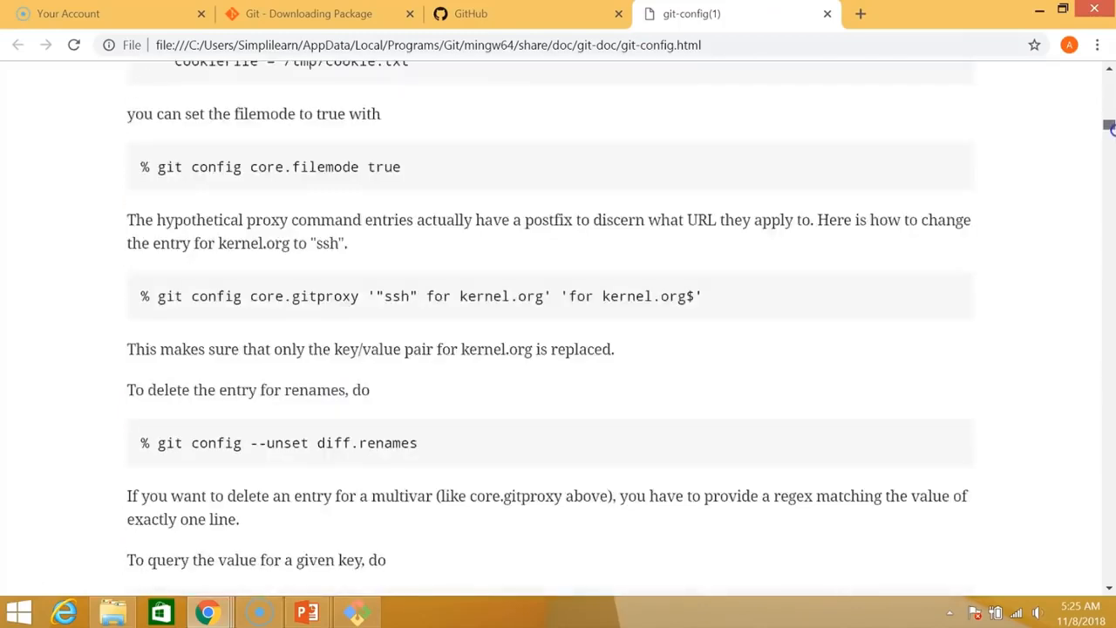
pyautogui.scroll(3)
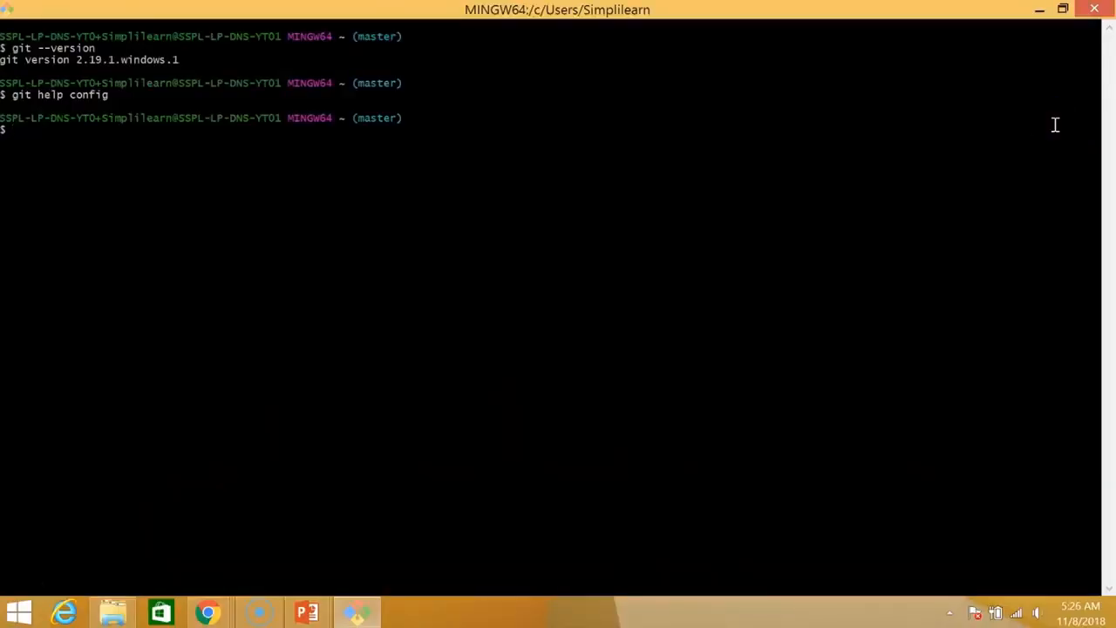
# - Run git config --help, then create a test directory and cd into it
pyautogui.write('git config --help')
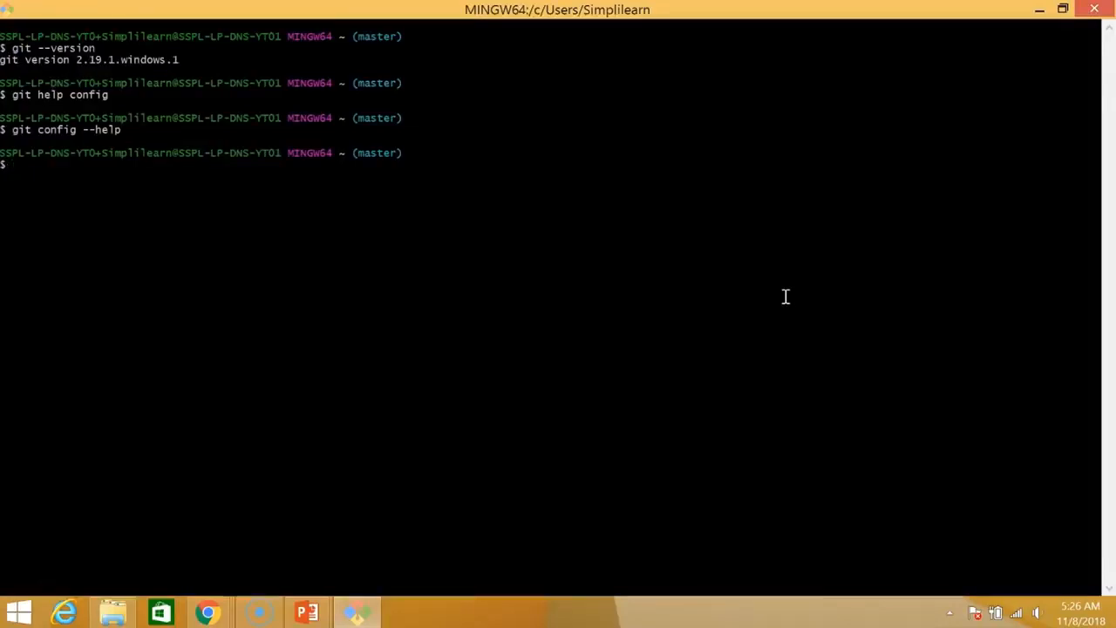
pyautogui.write('mk')
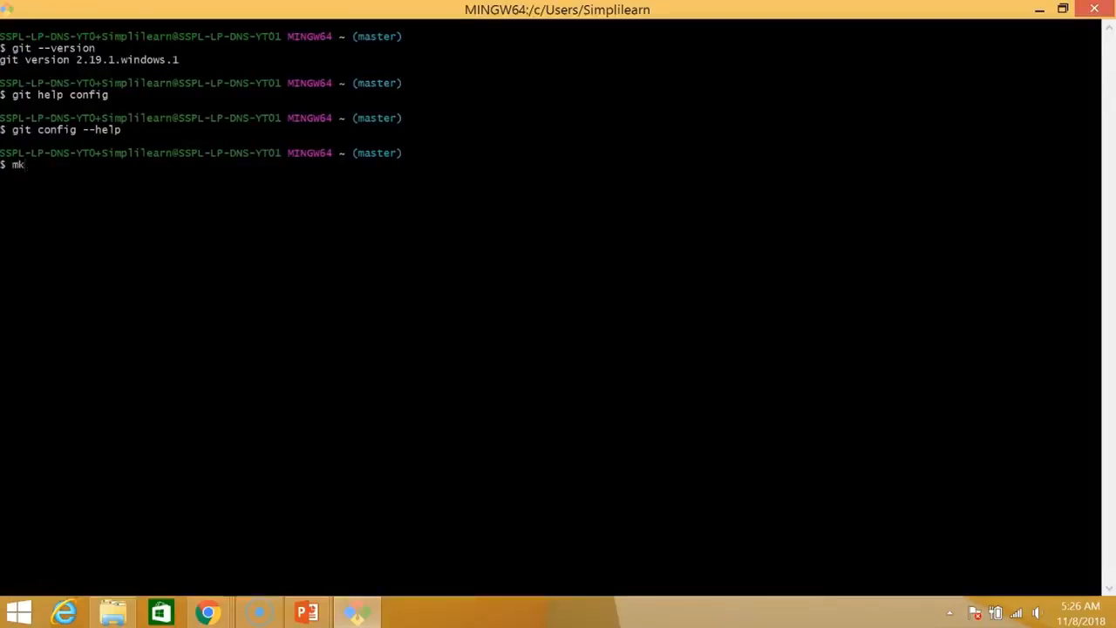
pyautogui.write('dir test')
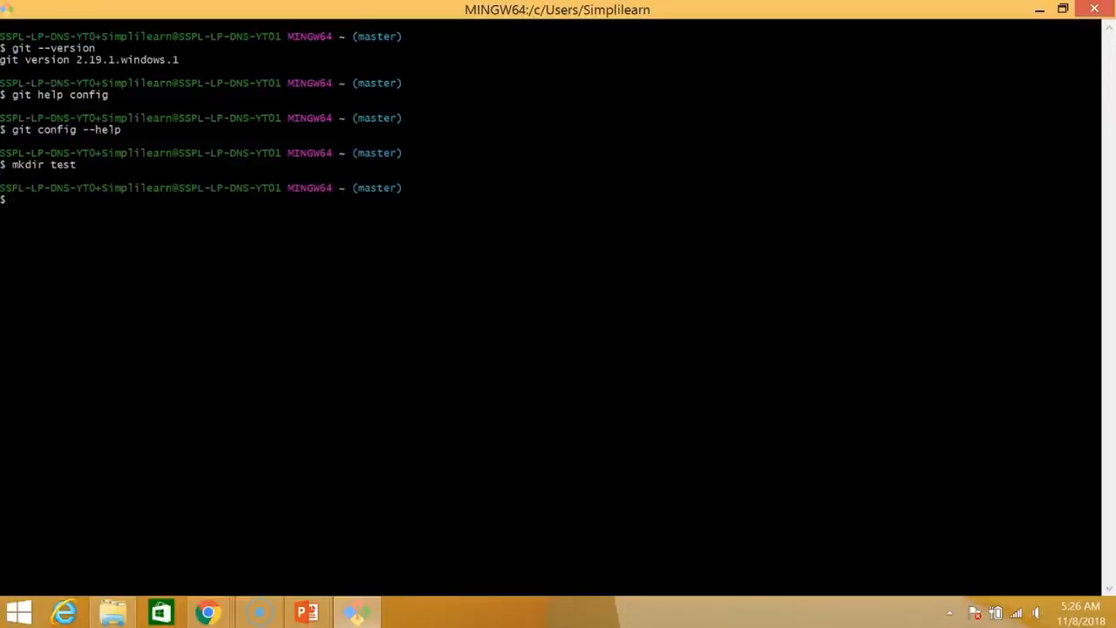
pyautogui.write('cd test')
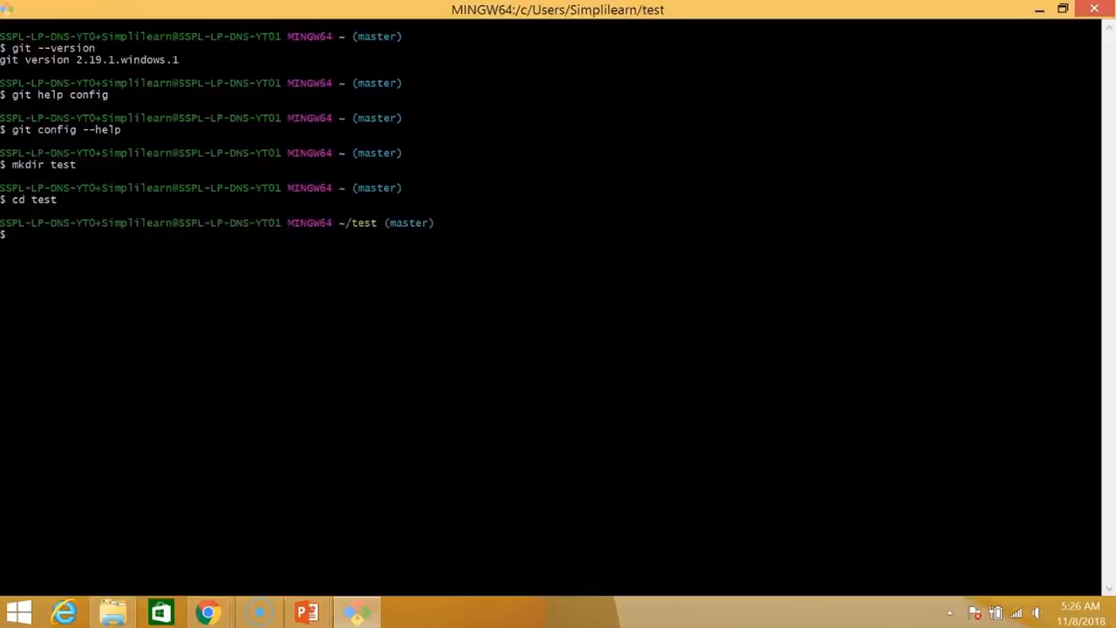
pyautogui.write('git')
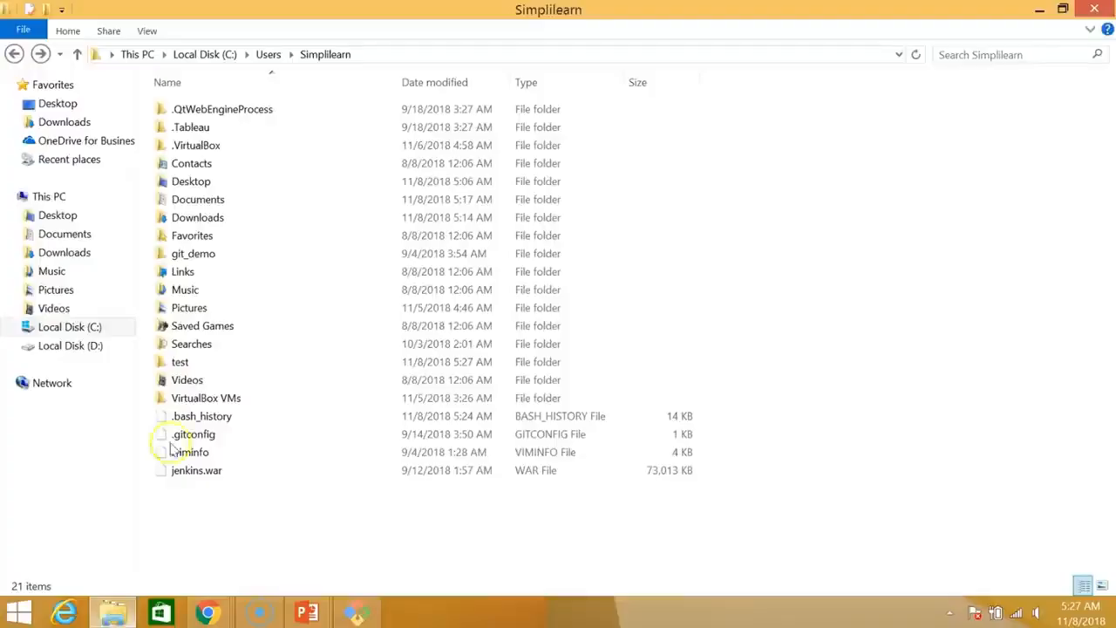
# - Inside the test folder, create a demo text file containing 'Hello Simpliela'
pyautogui.click(180, 361)
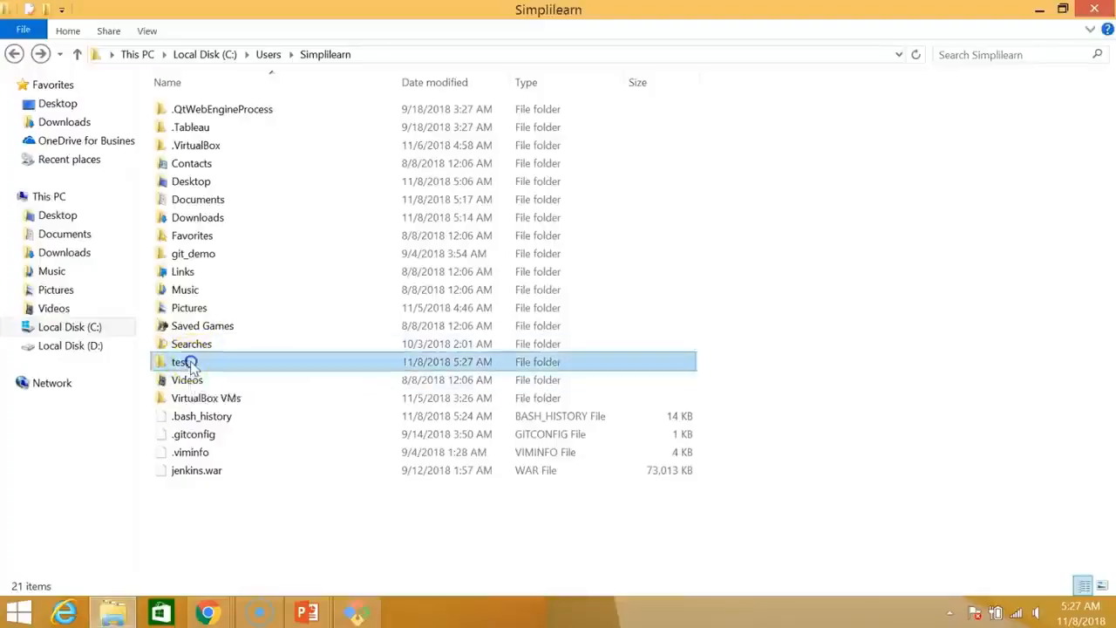
pyautogui.doubleClick(184, 362)
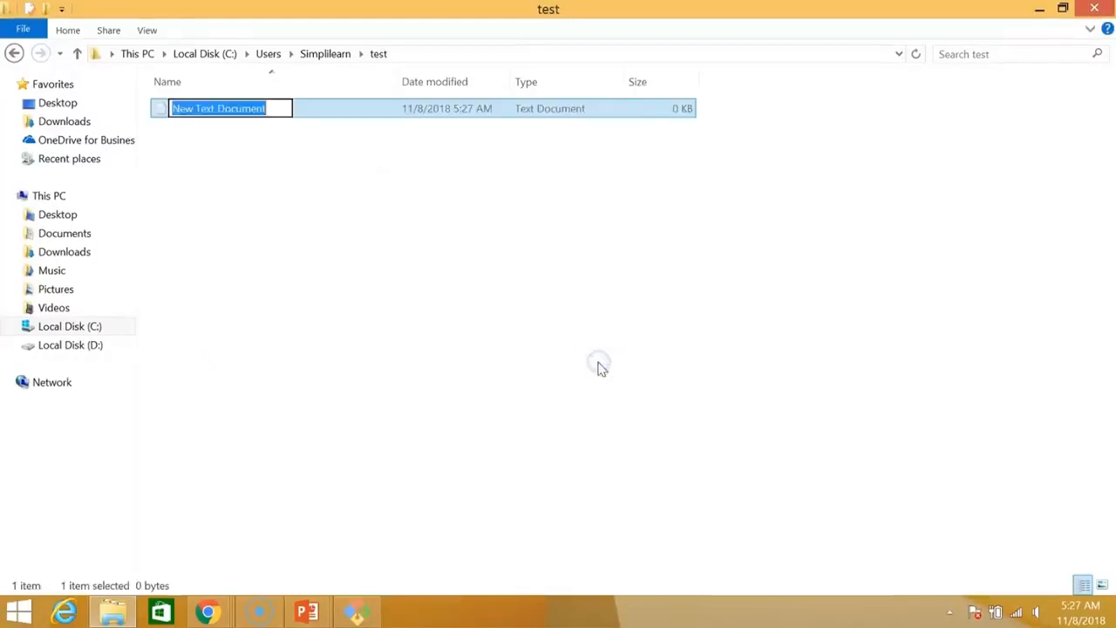
pyautogui.write('demo')
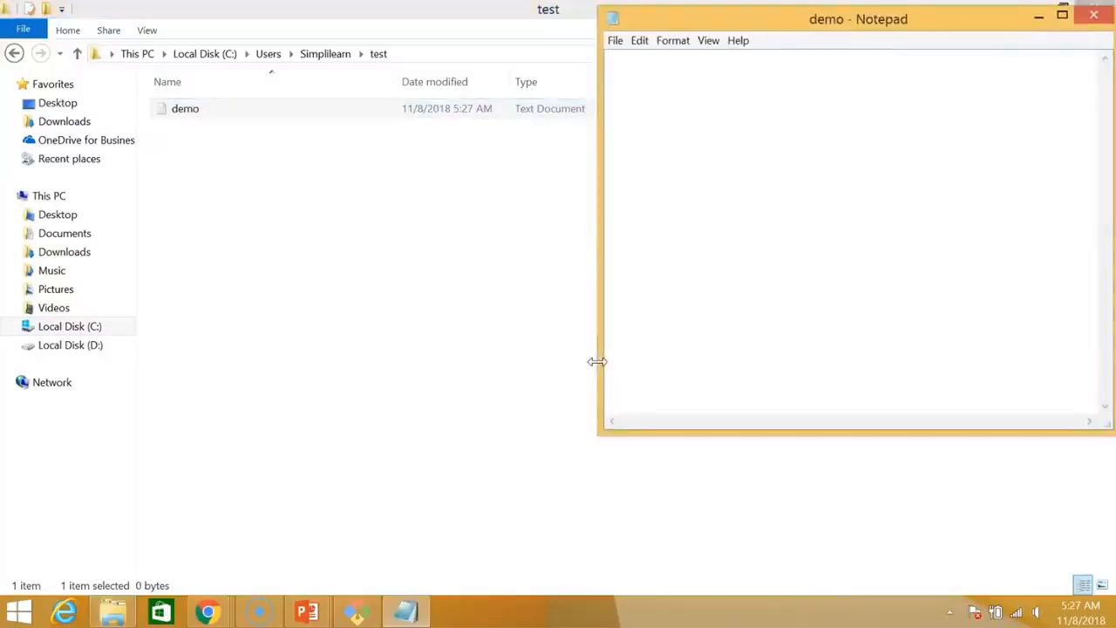
pyautogui.write('Hello')
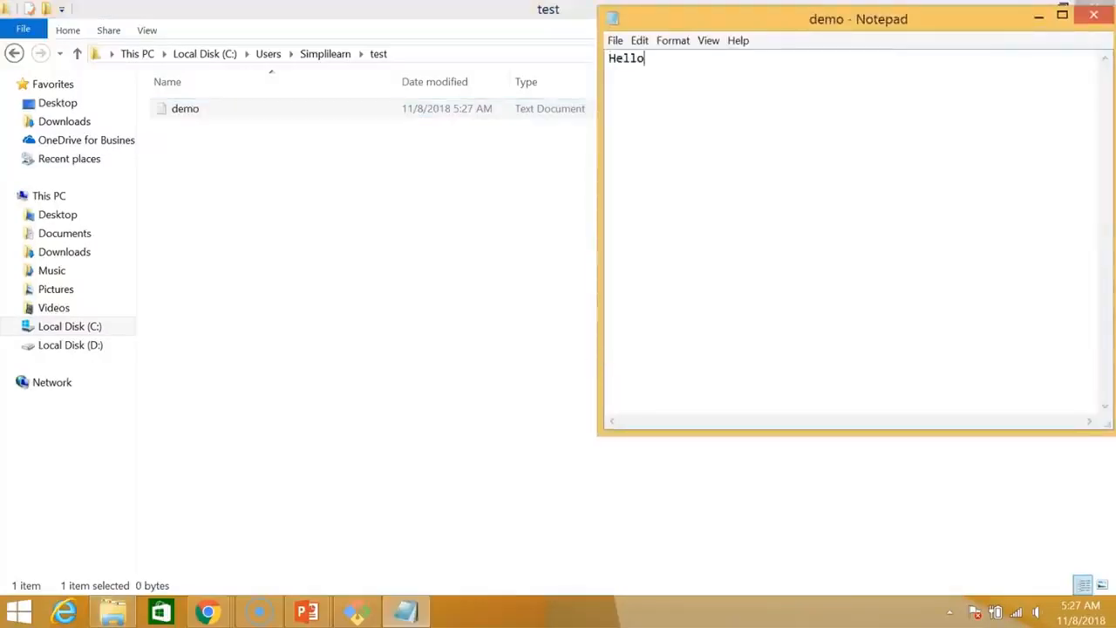
pyautogui.write('Simpliela')
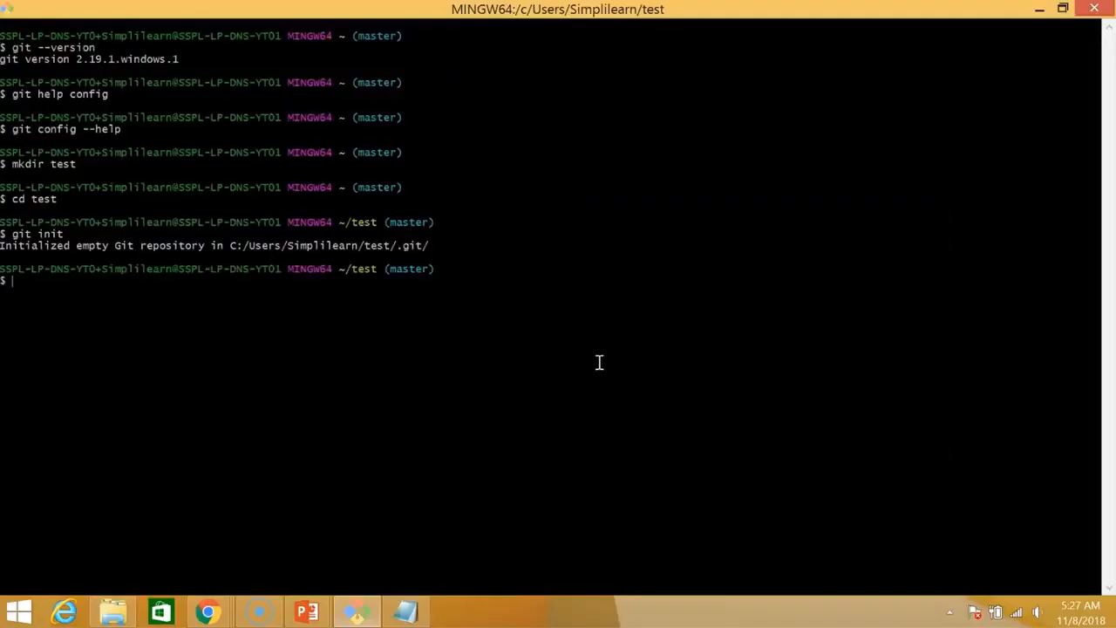
# - Check git status and stage demo.txt with git add
pyautogui.write('git status')
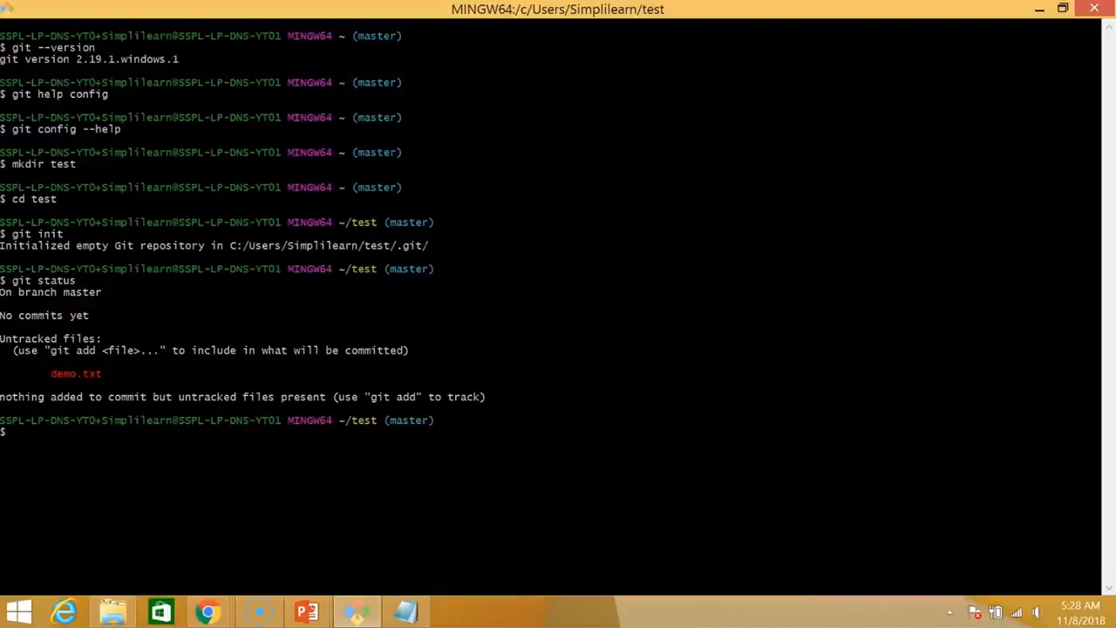
pyautogui.write('git')
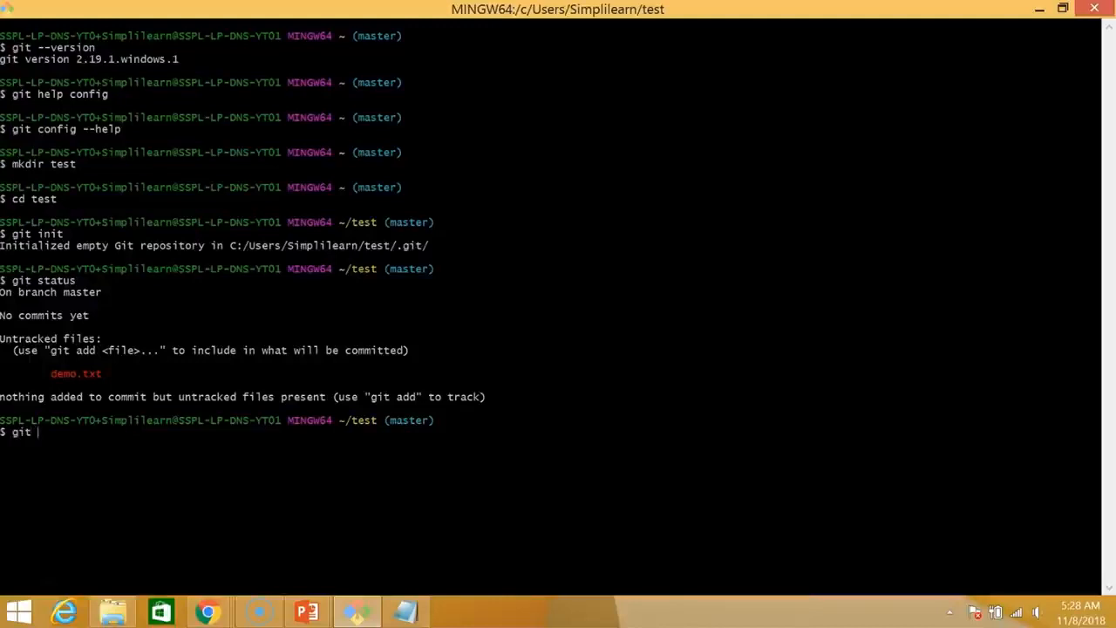
pyautogui.write('add demo.txt')
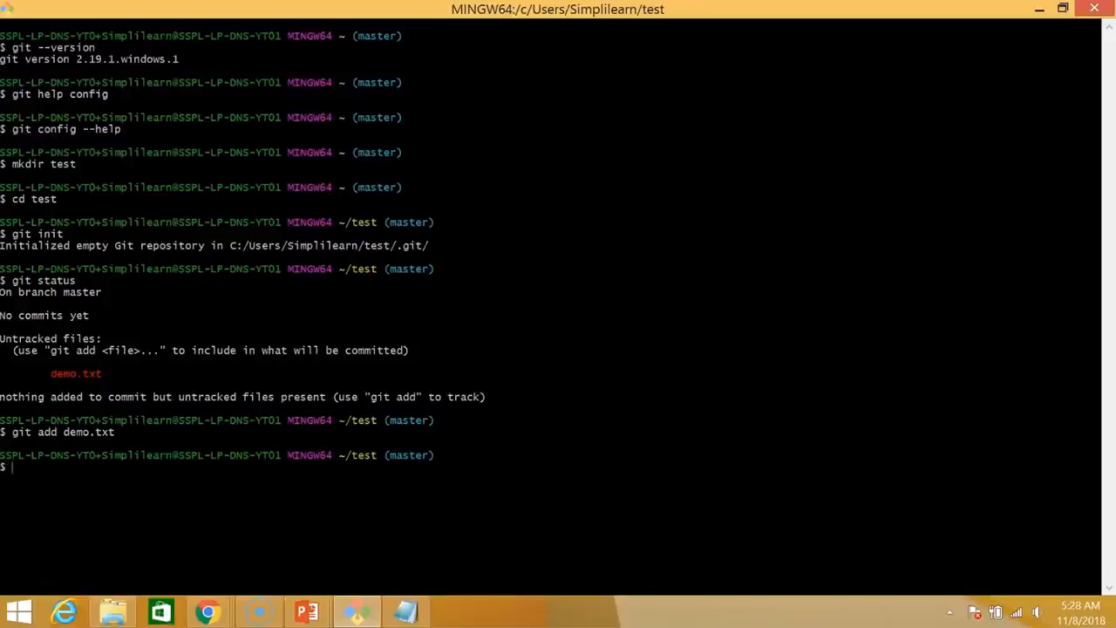
# - Commit with message 'comitting a text file' and clear the terminal
pyautogui.write('git commit -m "')
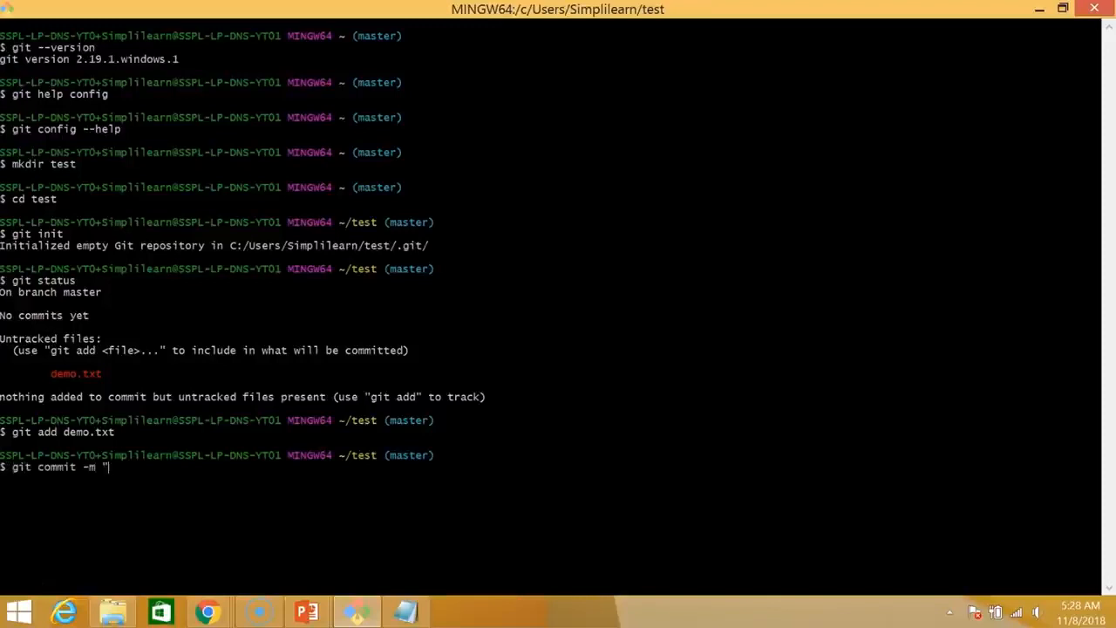
pyautogui.write('comitting a text')
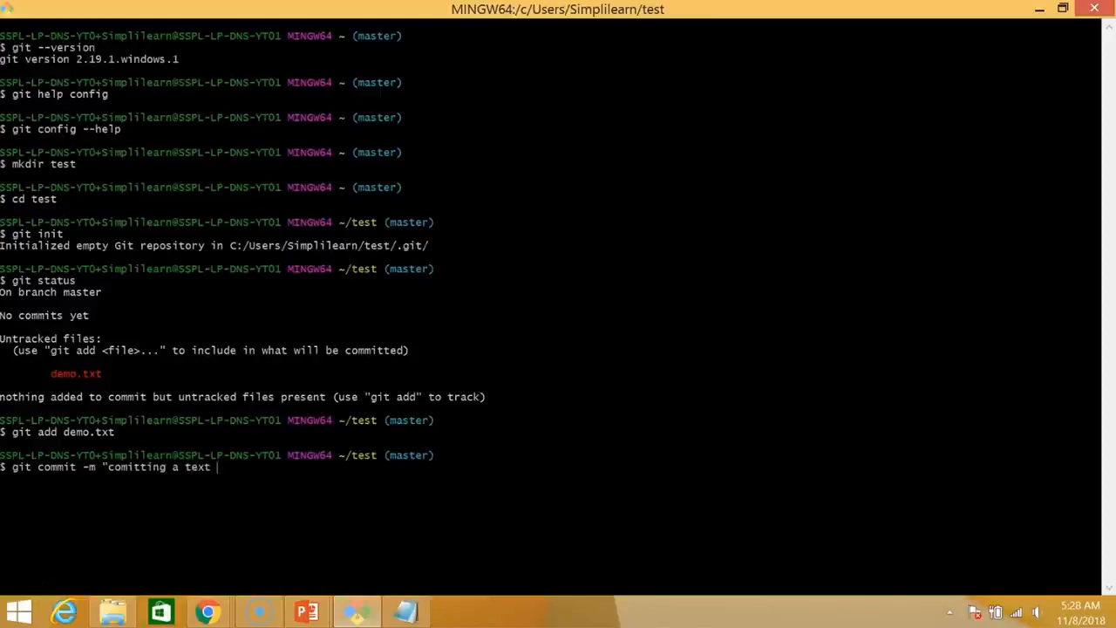
pyautogui.write('file')
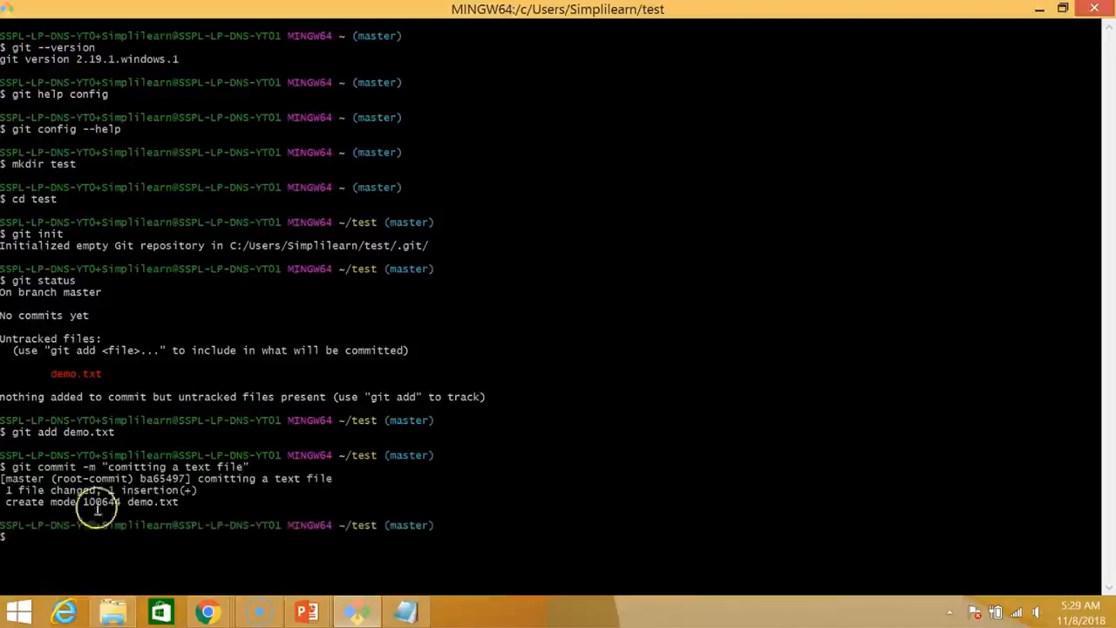
pyautogui.moveTo(974, 454)
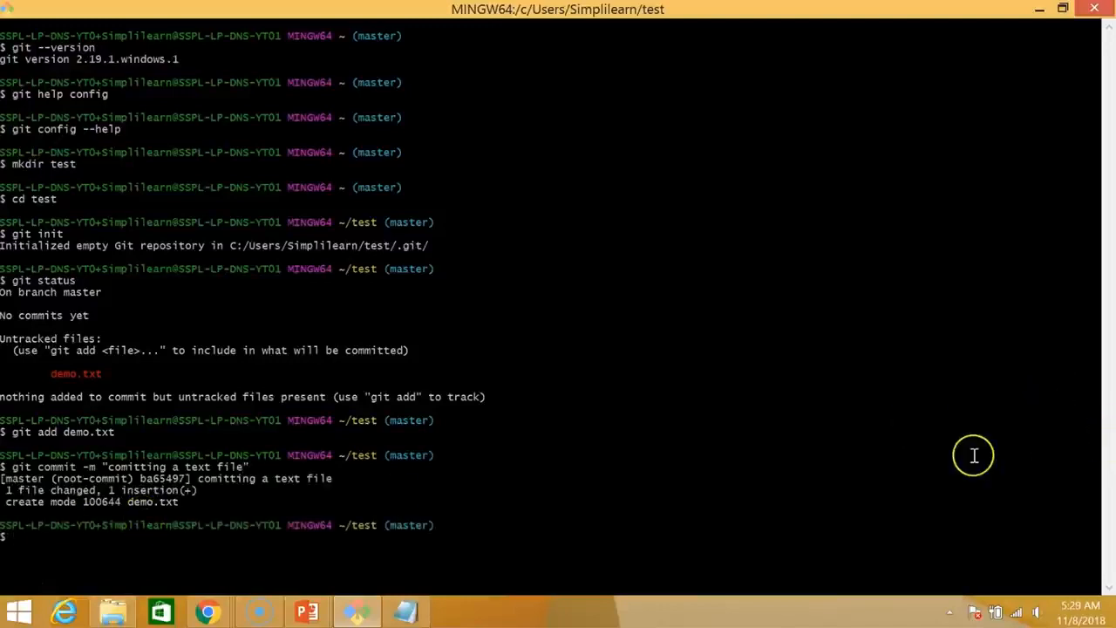
pyautogui.write('clear')
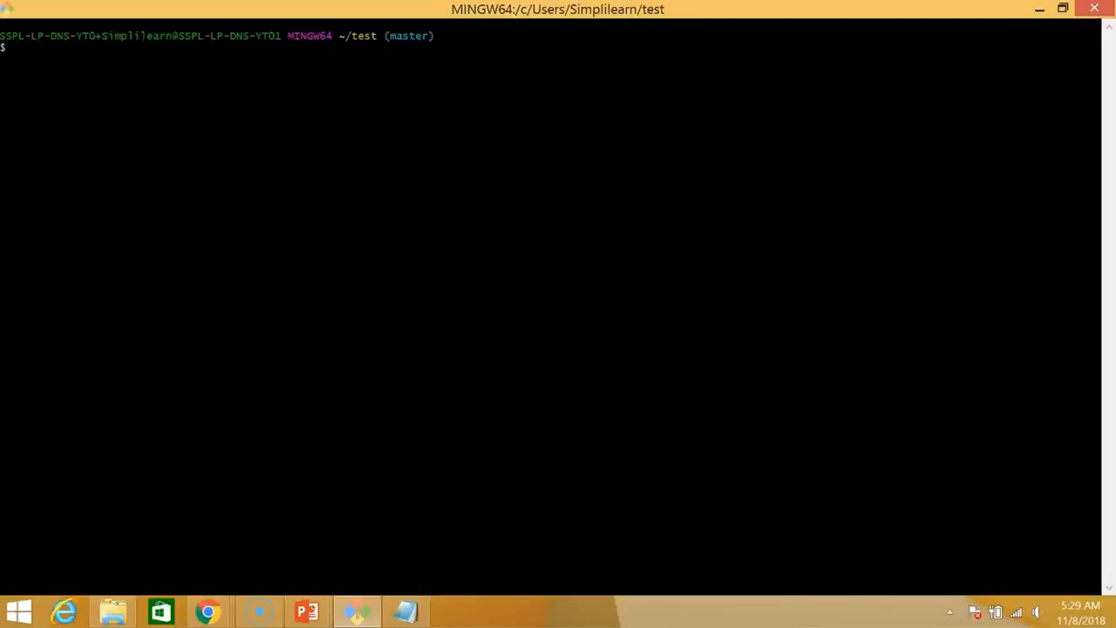
# - Run git config --global user.username simplilearn-github
pyautogui.write('git config')
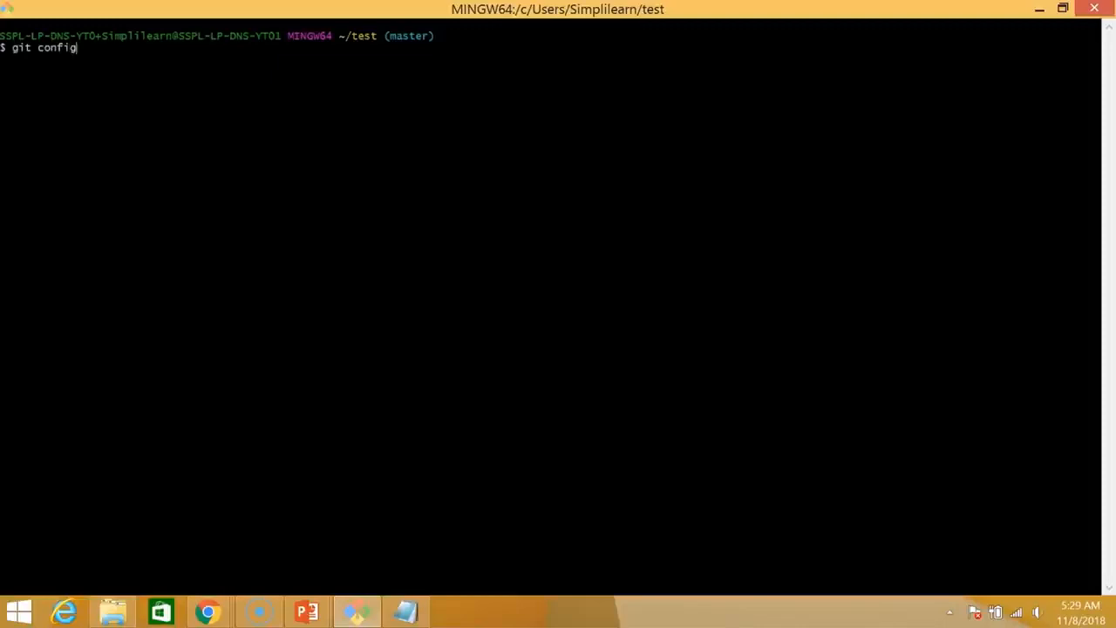
pyautogui.write('--global user')
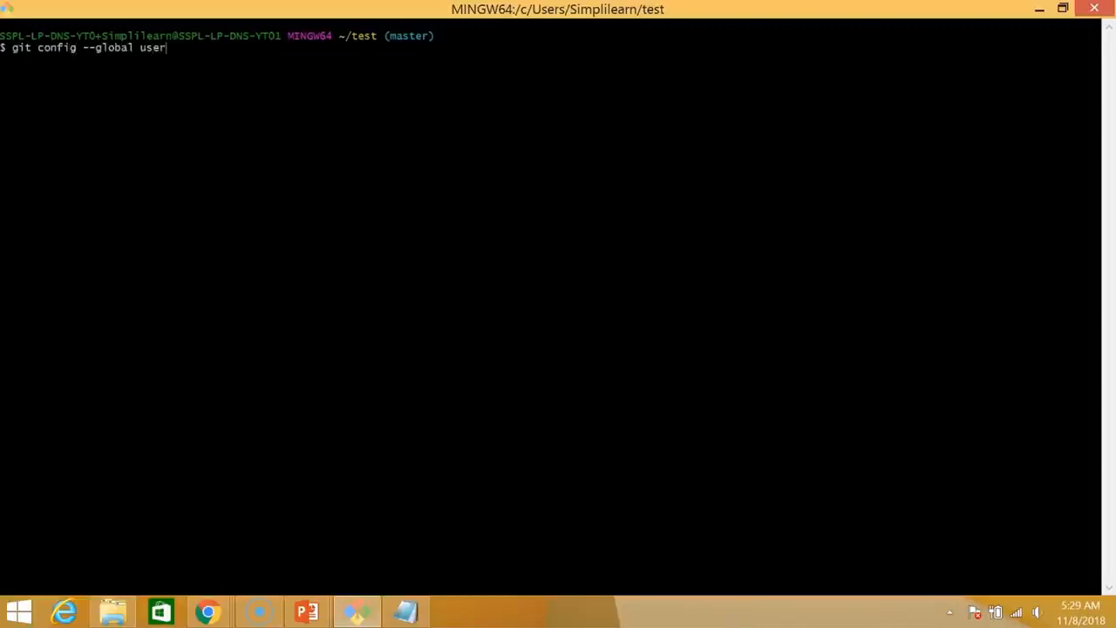
pyautogui.write('.username')
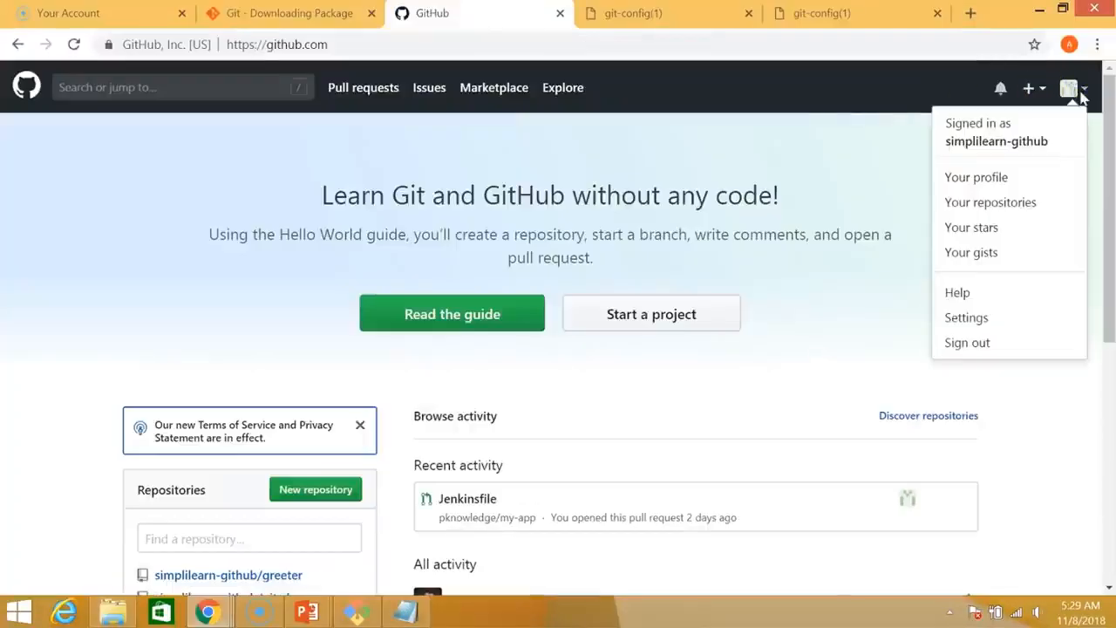
pyautogui.moveTo(965, 150)
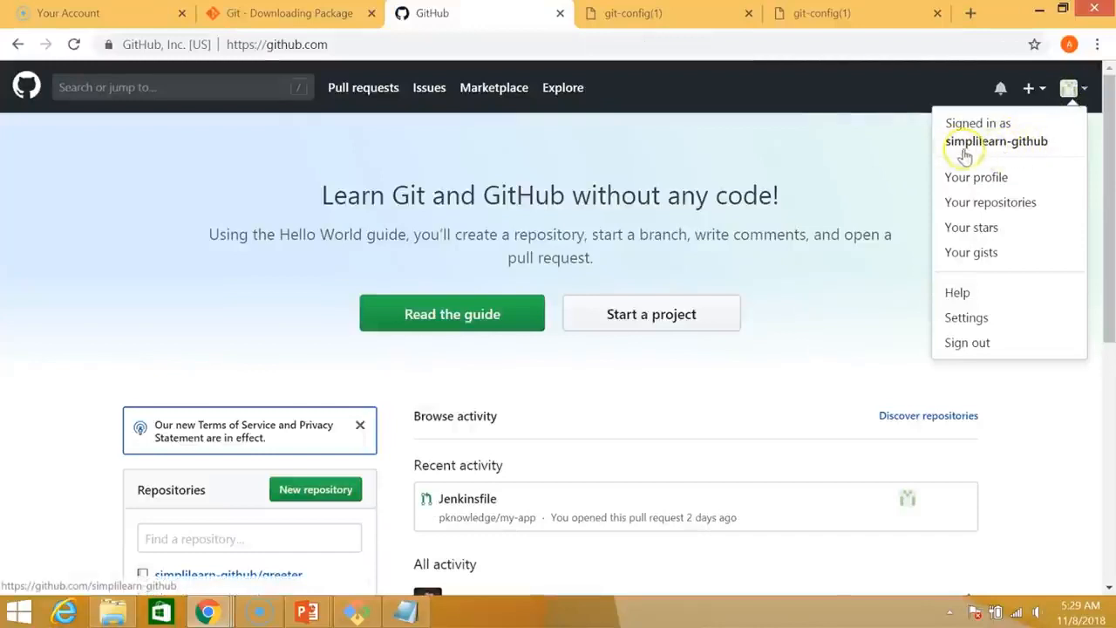
pyautogui.moveTo(1001, 159)
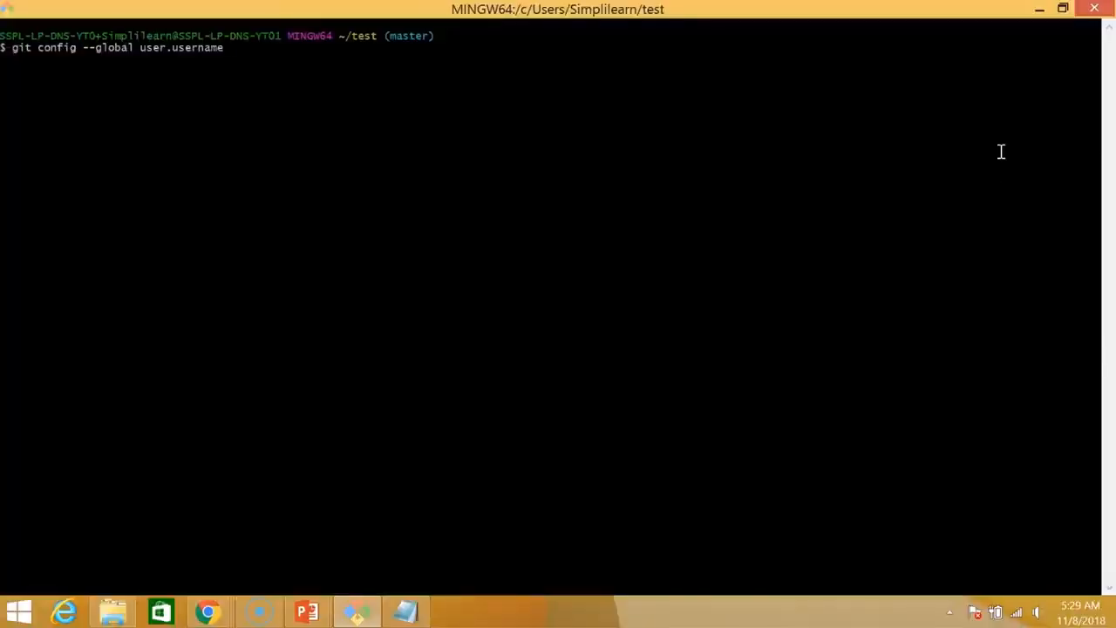
pyautogui.write('simpli')
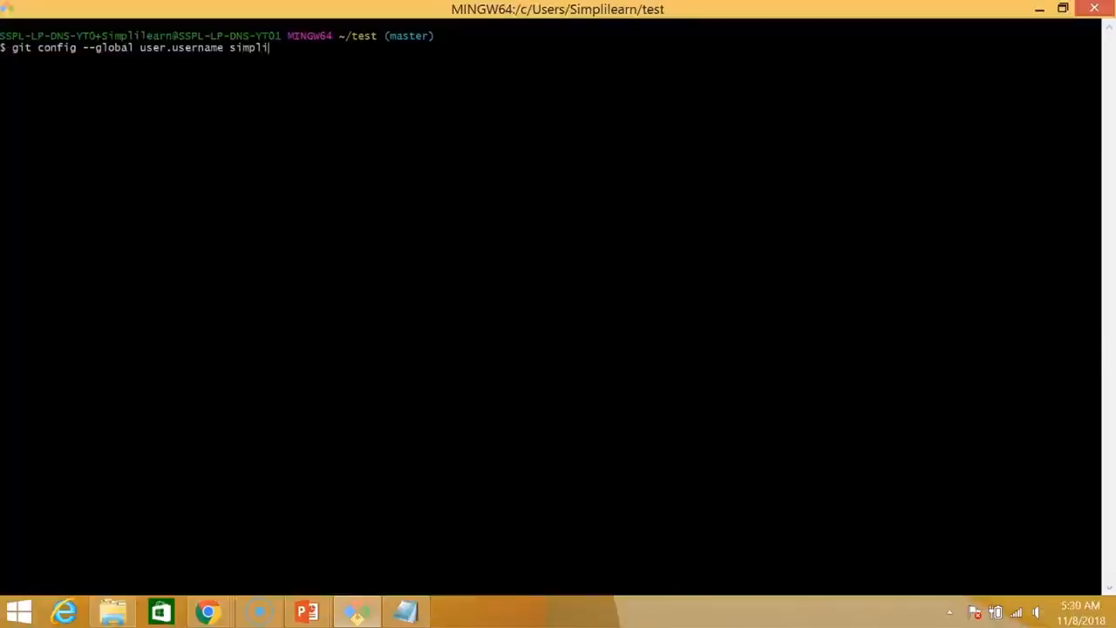
pyautogui.write('learn-gith')
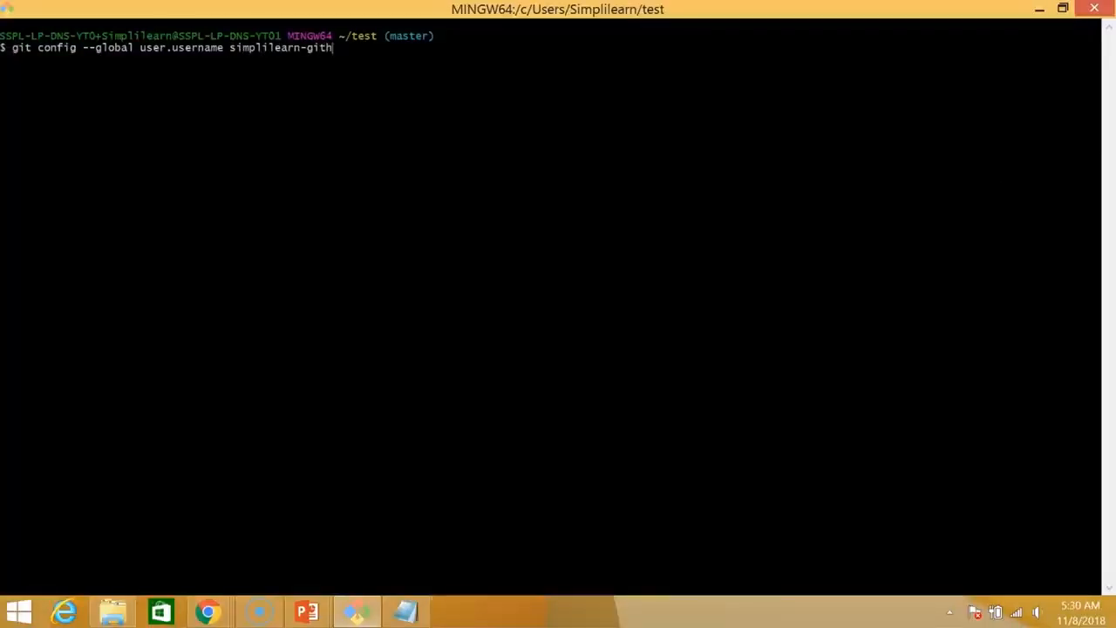
pyautogui.write('ub')
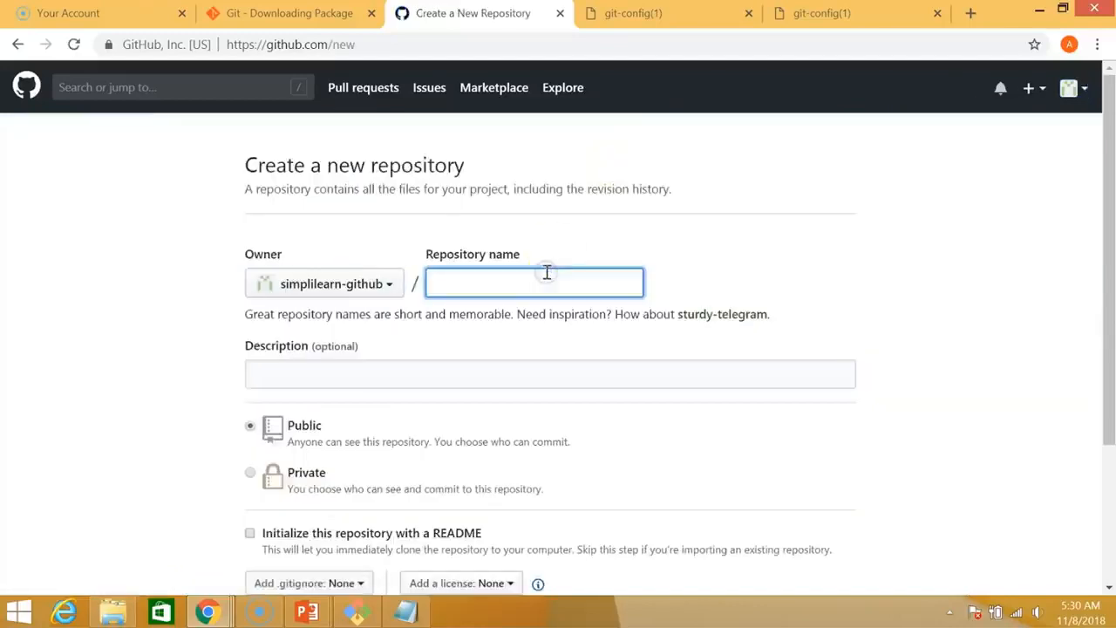
# - Create the test_demo repository on GitHub and select its HTTPS clone URL
pyautogui.write('test_demo')
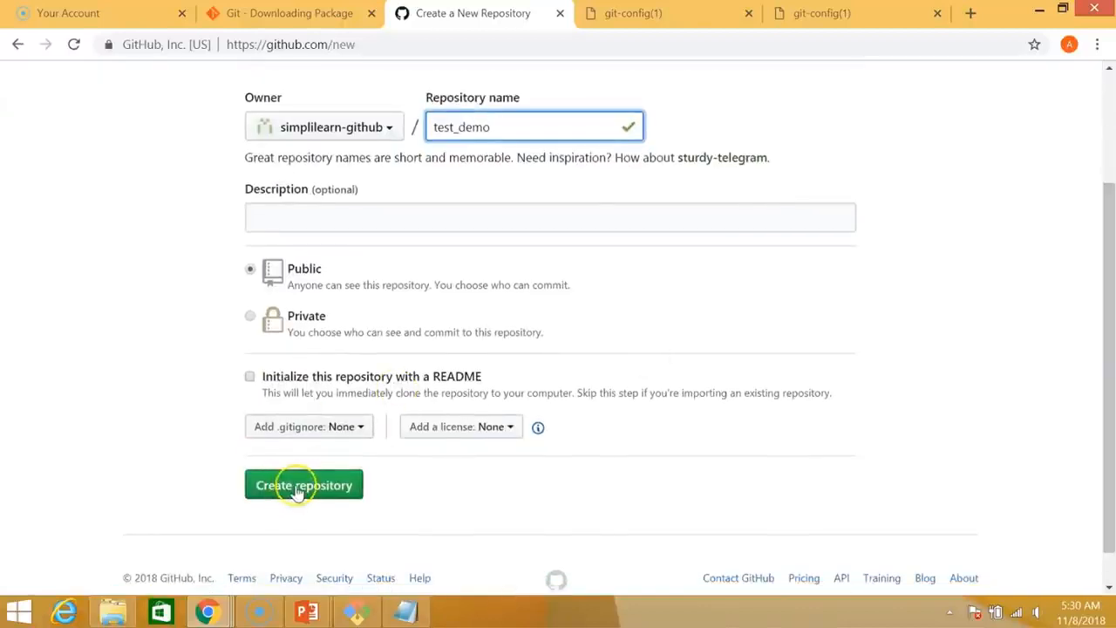
pyautogui.click(303, 485)
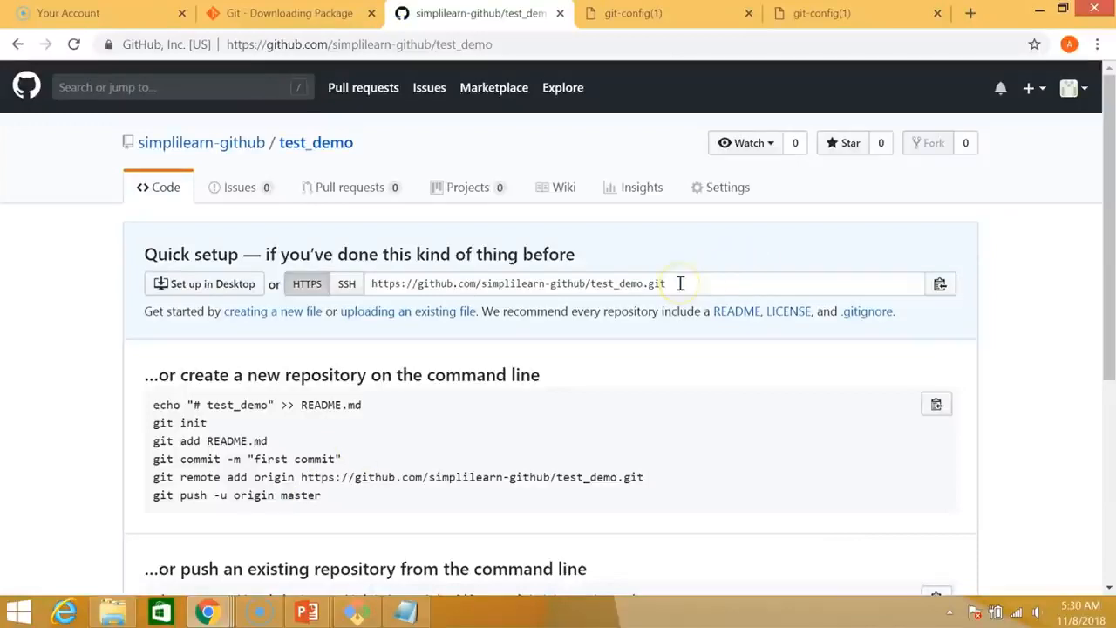
pyautogui.click(650, 284)
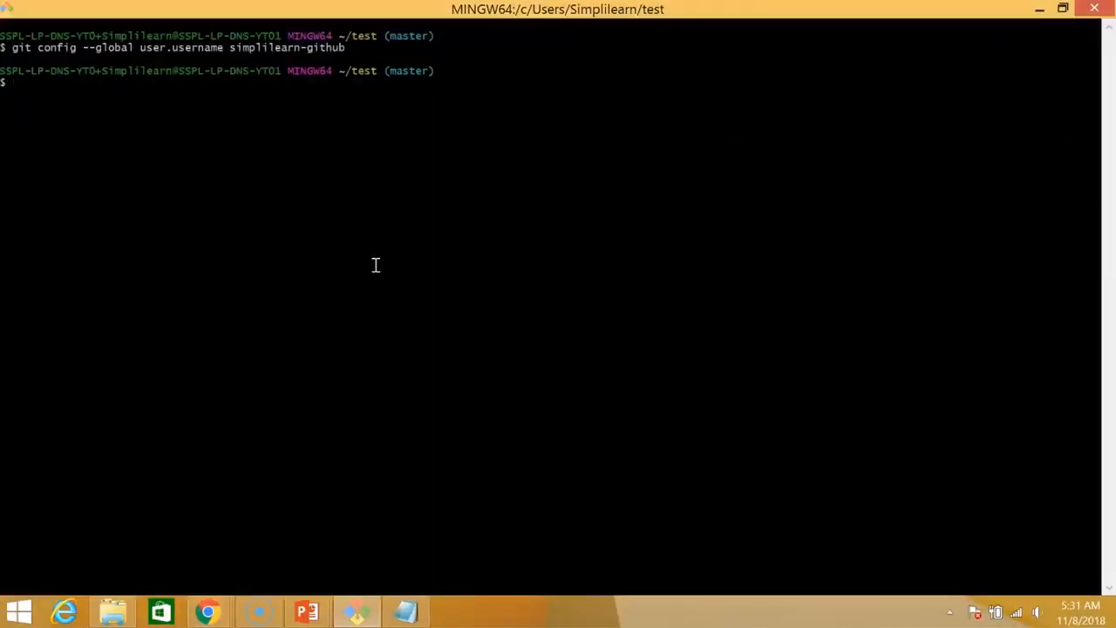
pyautogui.write('git remote add origin')
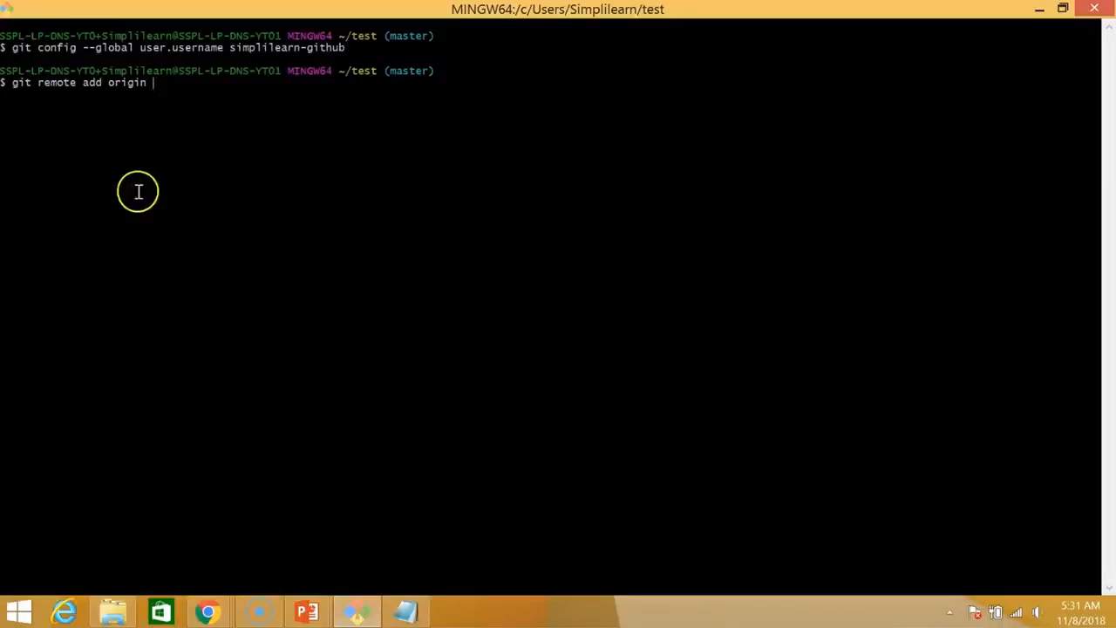
pyautogui.write('https://github.com/simplilearn-github/test_demo.git')
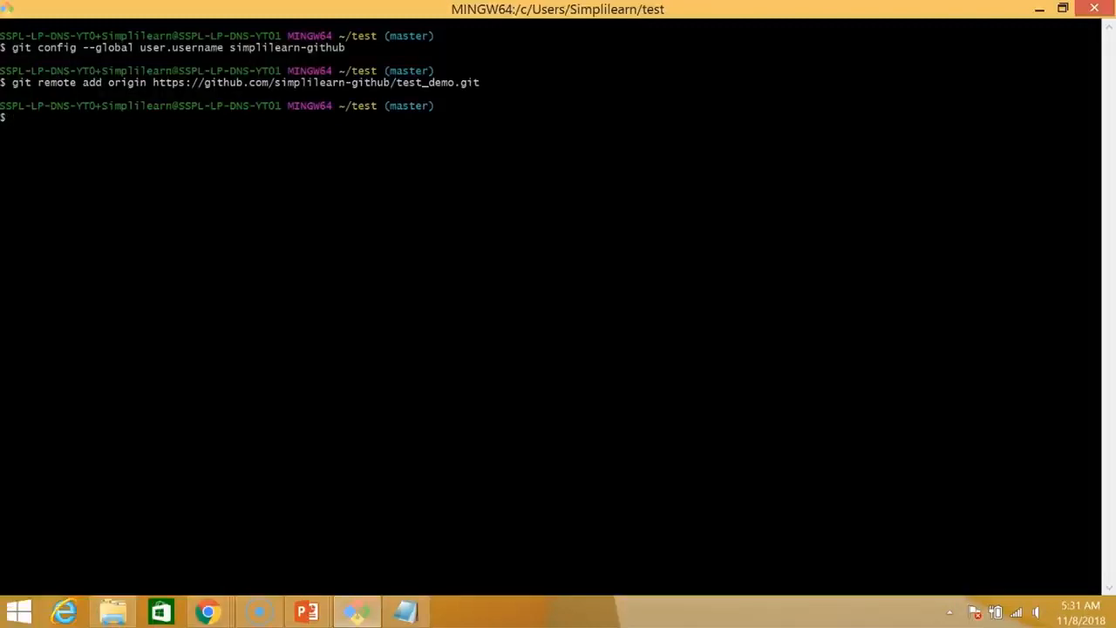
pyautogui.write('git push origin ms')
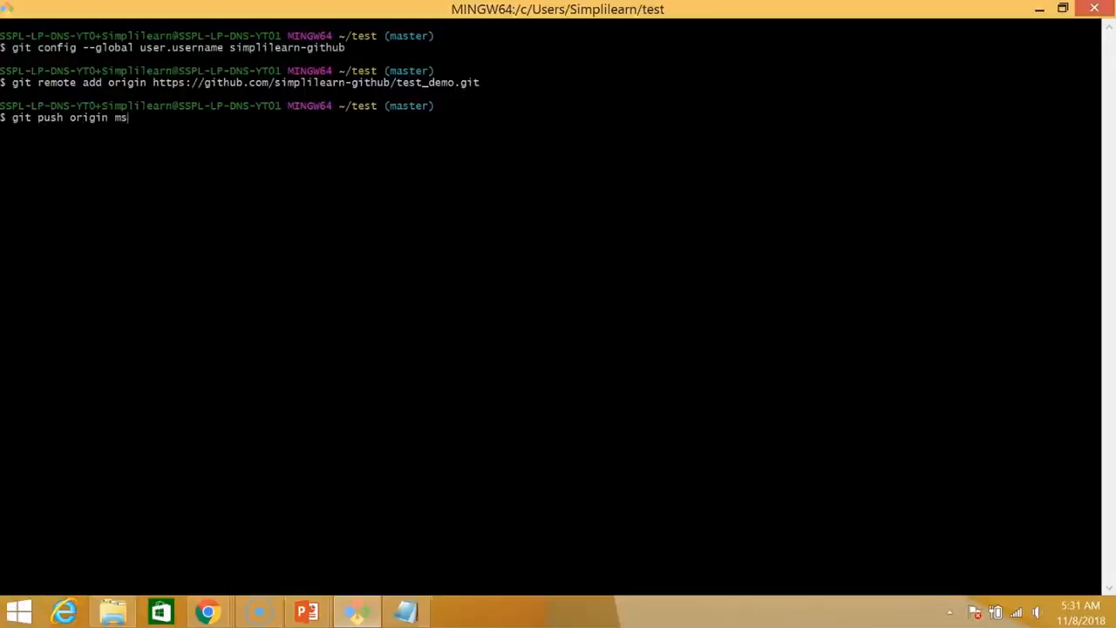
pyautogui.write('aster')
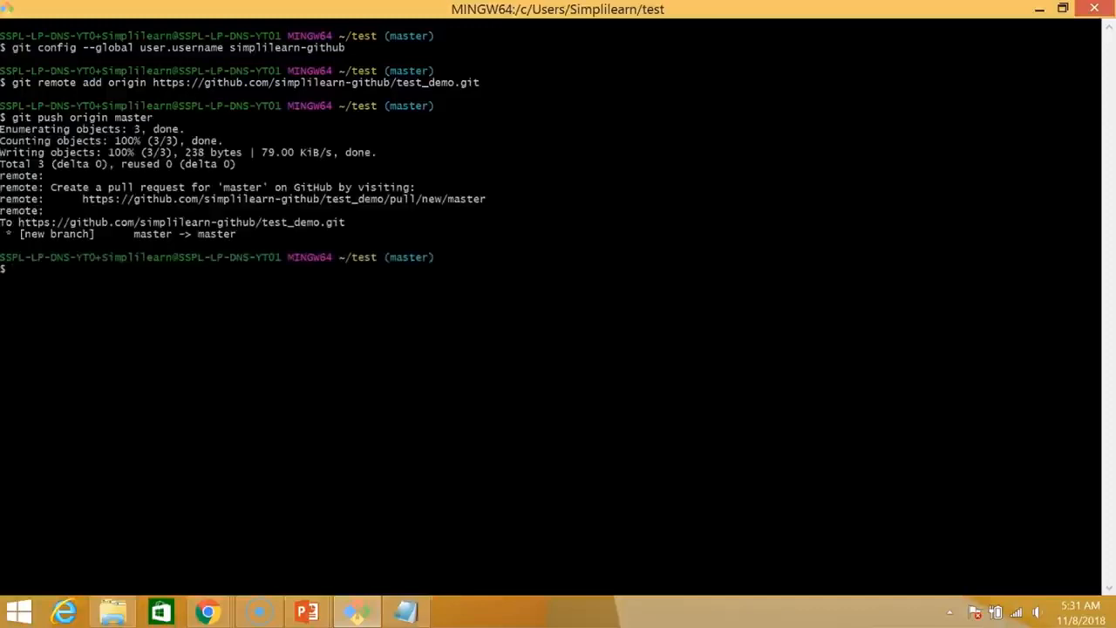
pyautogui.click(478, 13)
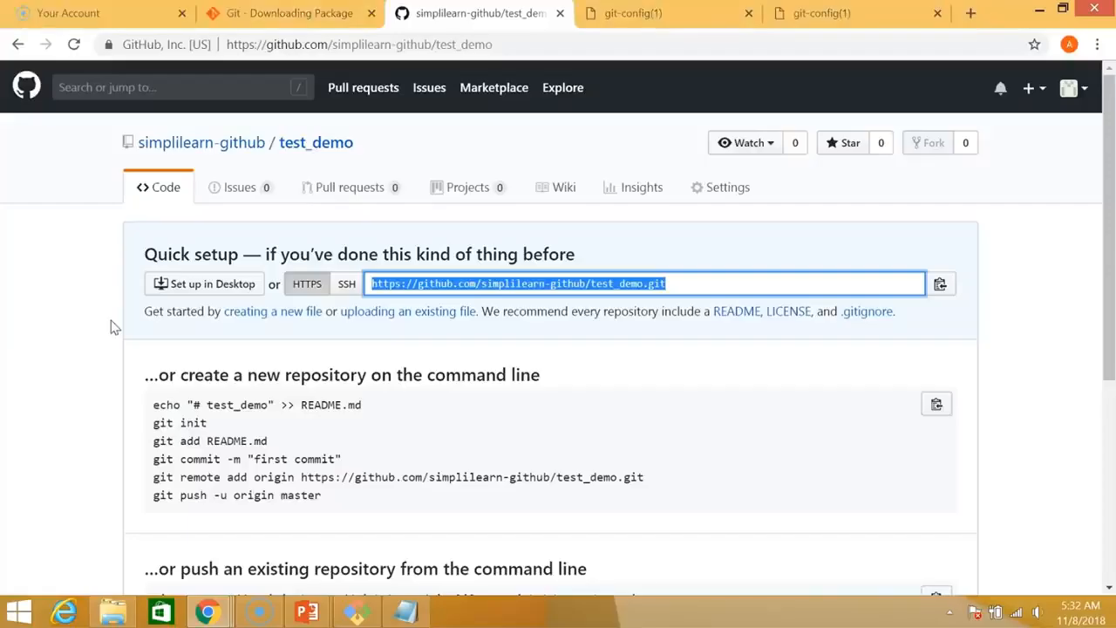
pyautogui.moveTo(316, 142)
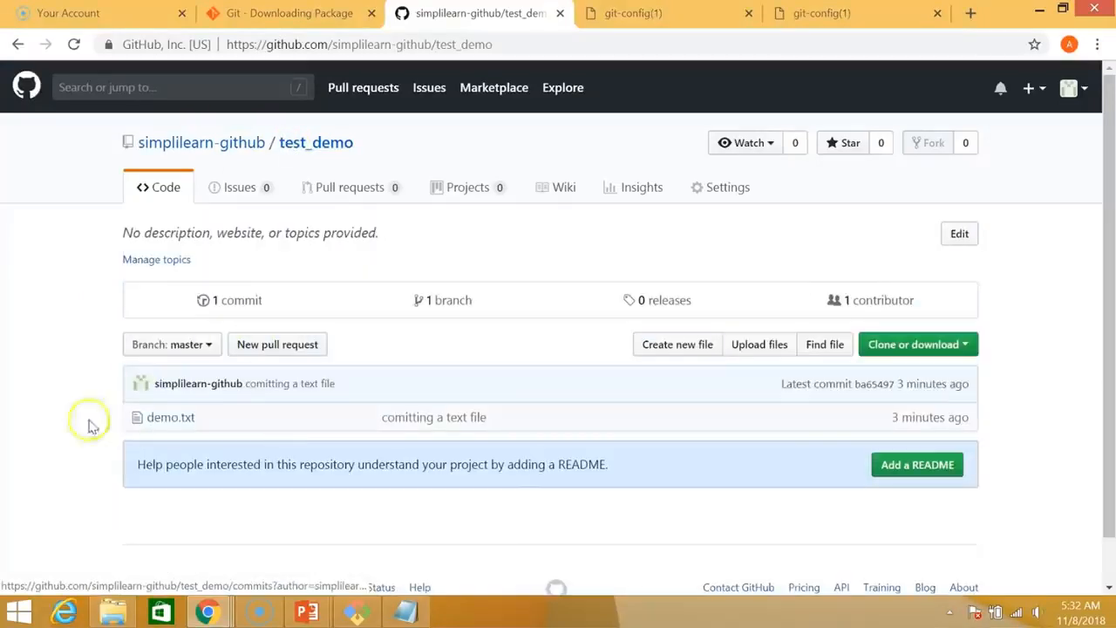
pyautogui.moveTo(171, 417)
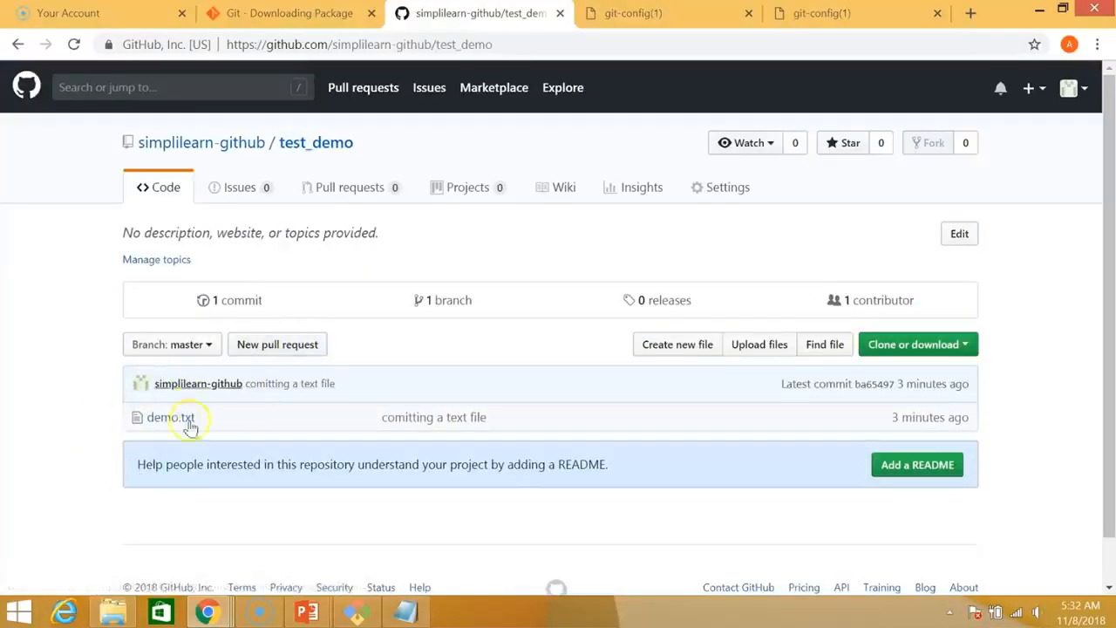